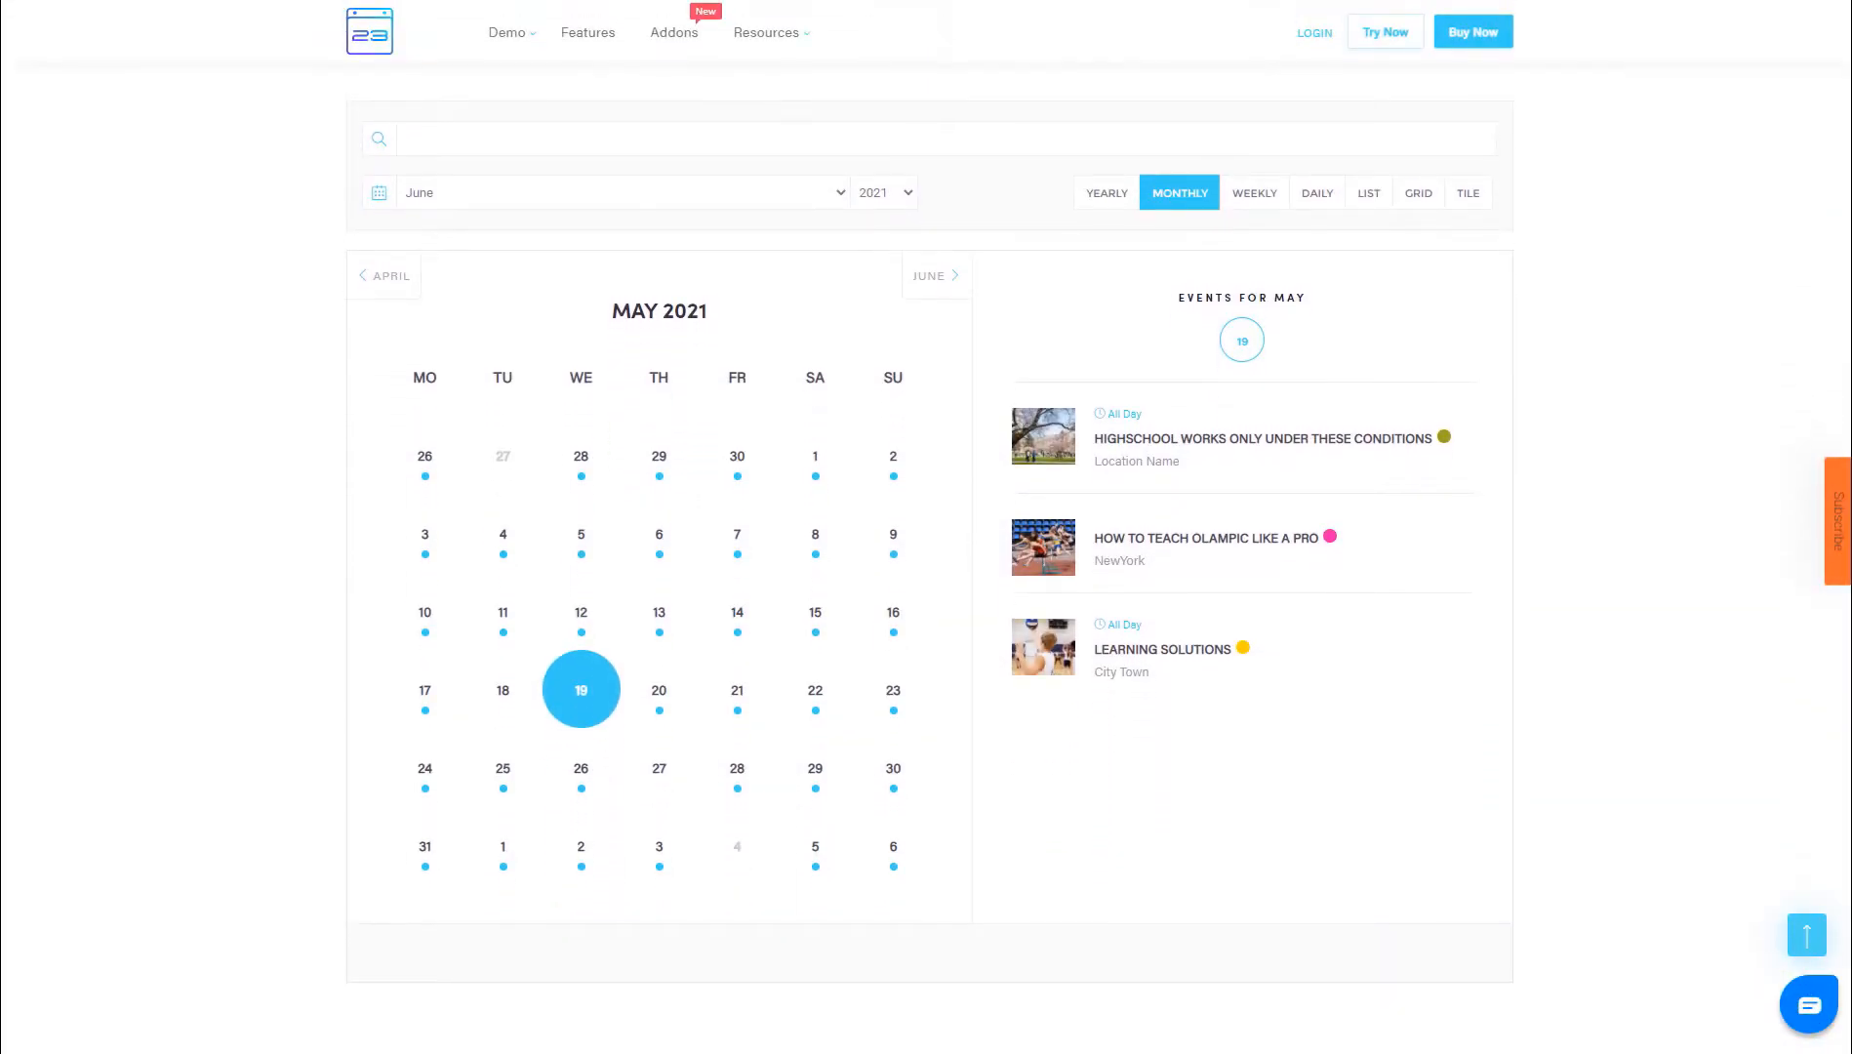
- Show May 15 events, open an event, and scroll through its map, countdown and schedule
{"action": "left_click", "coordinate": [815, 611]}
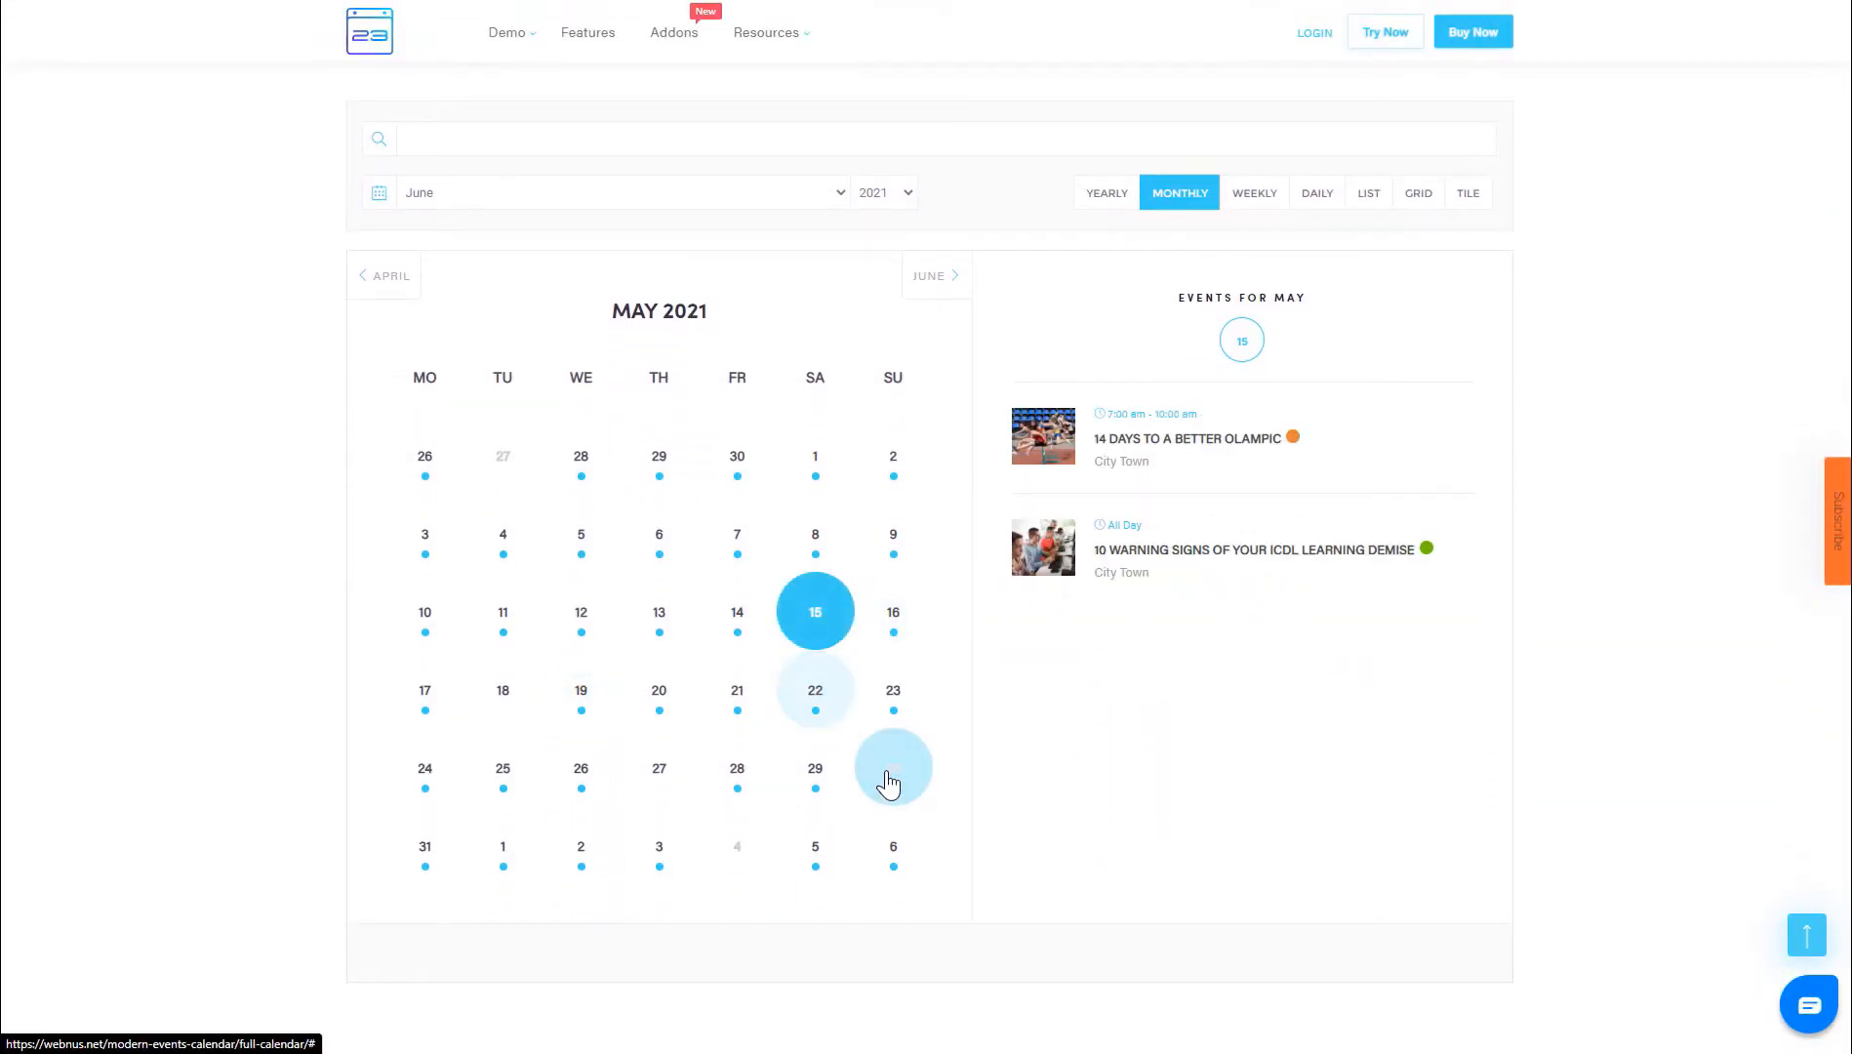
{"action": "left_click", "coordinate": [931, 276]}
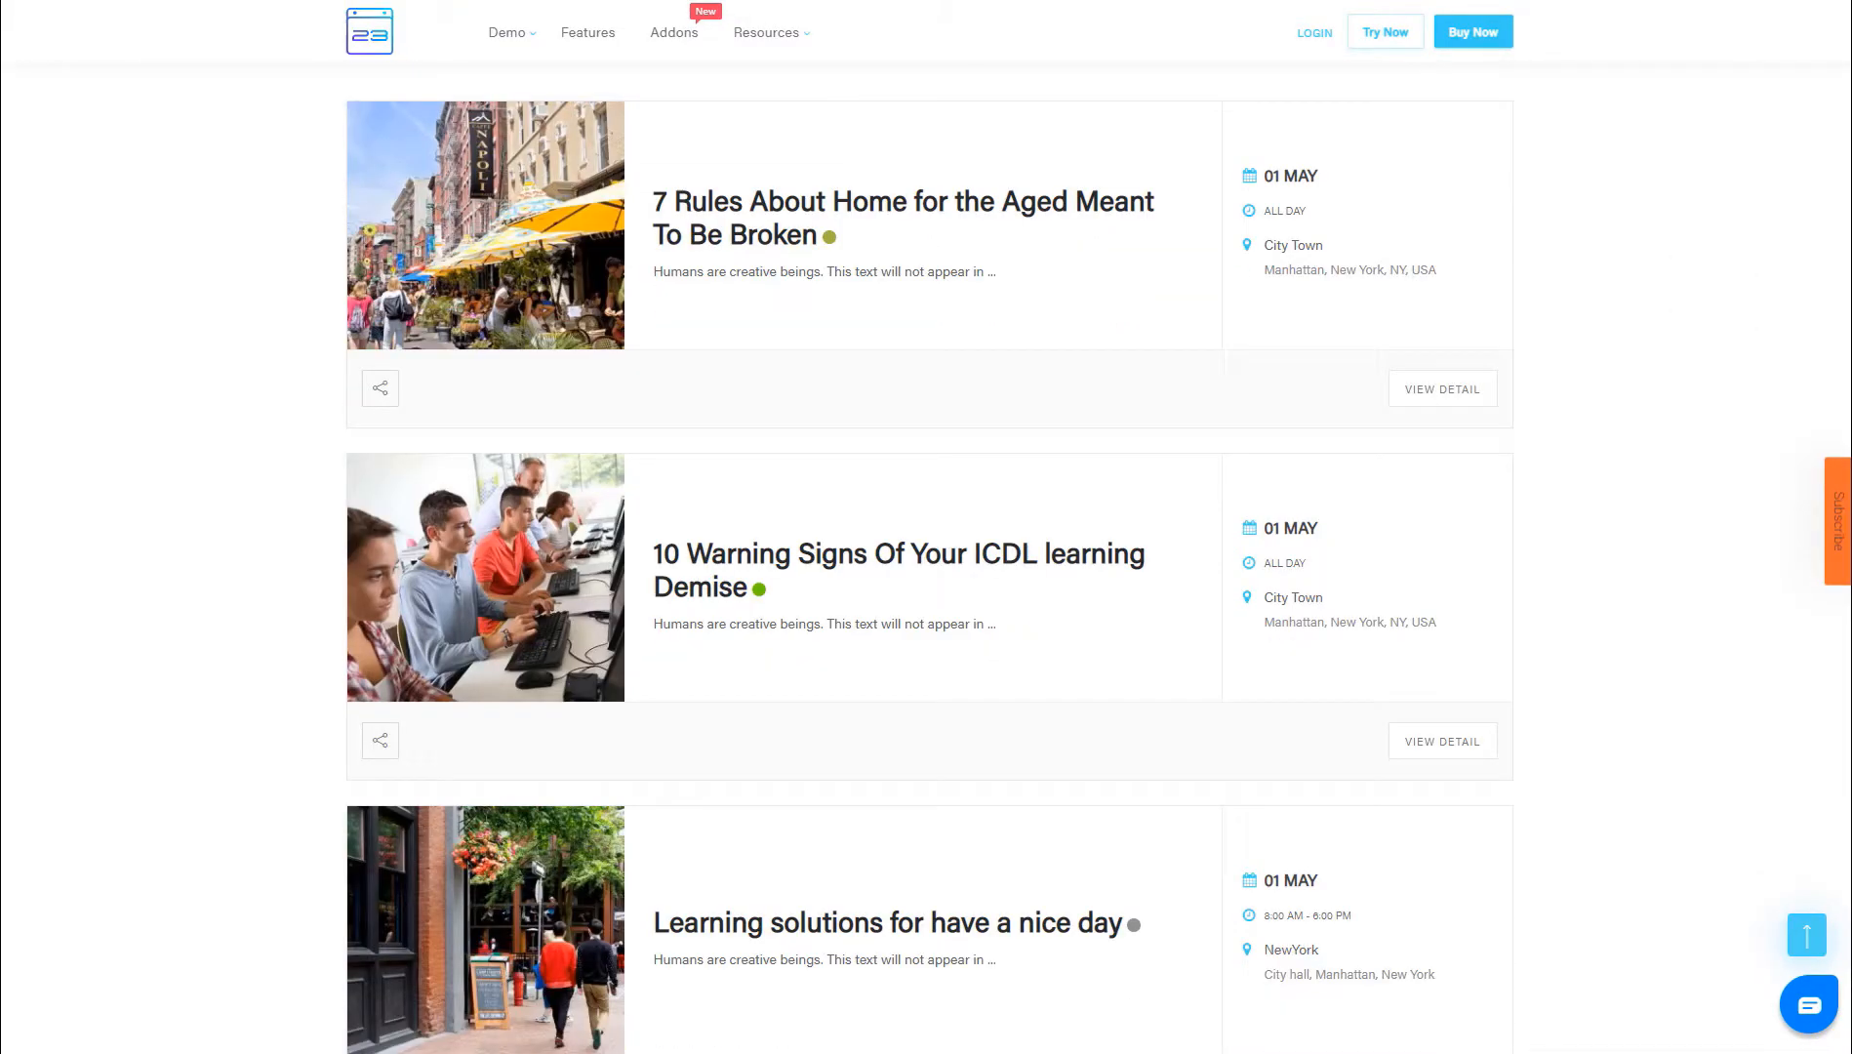
{"action": "scroll", "scroll_direction": "down", "scroll_amount": 3}
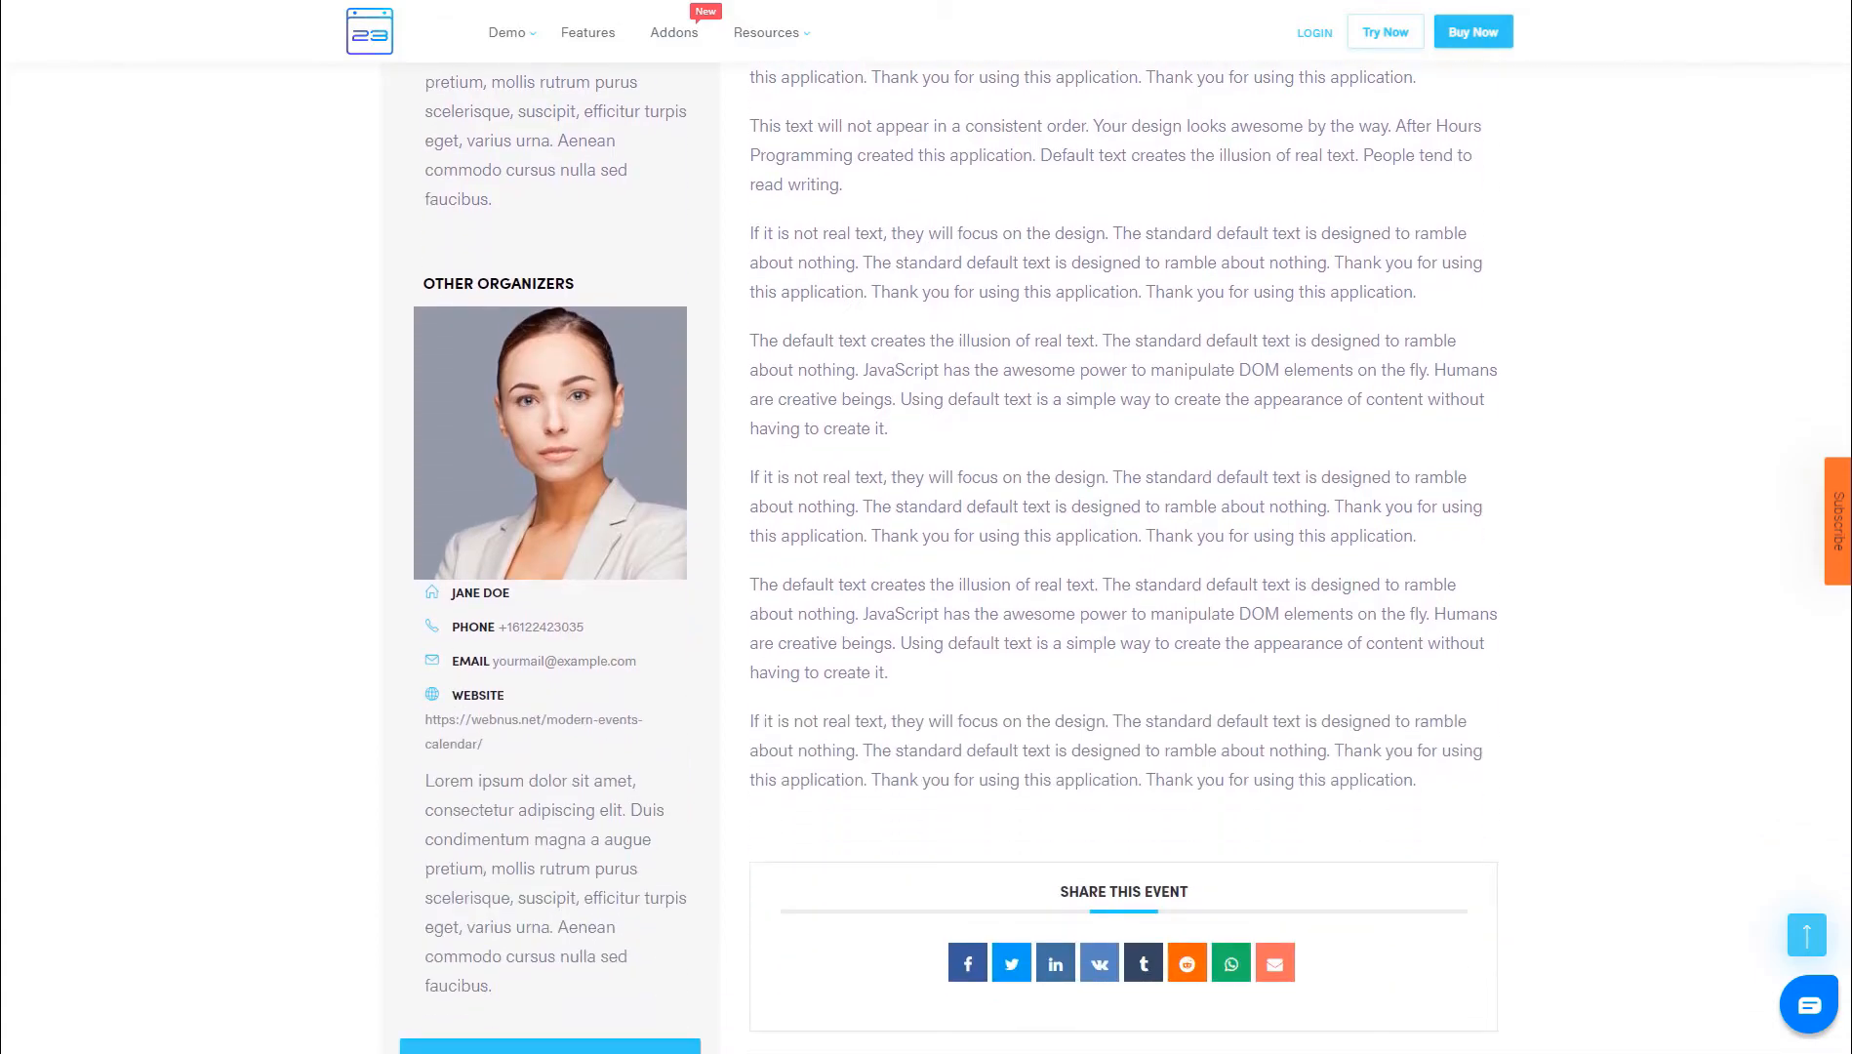
{"action": "scroll", "scroll_direction": "down", "scroll_amount": 3}
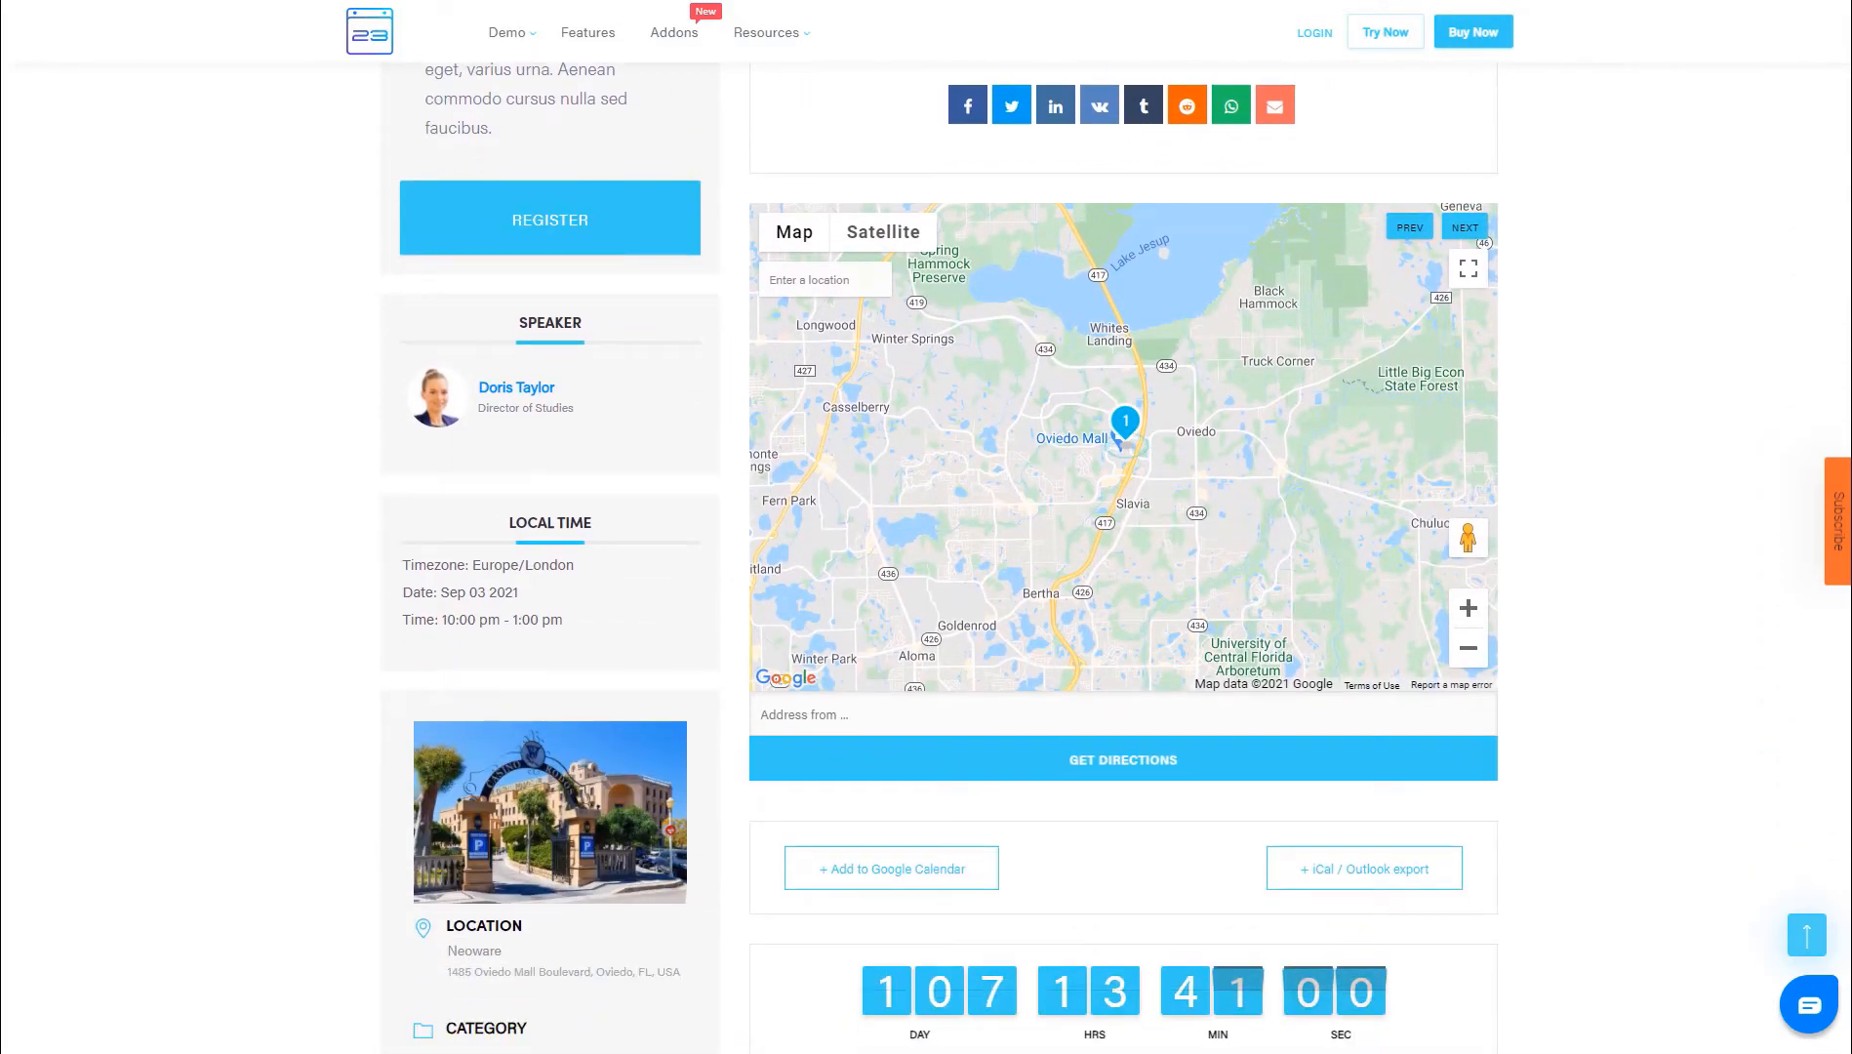
{"action": "scroll", "scroll_direction": "down", "scroll_amount": 3}
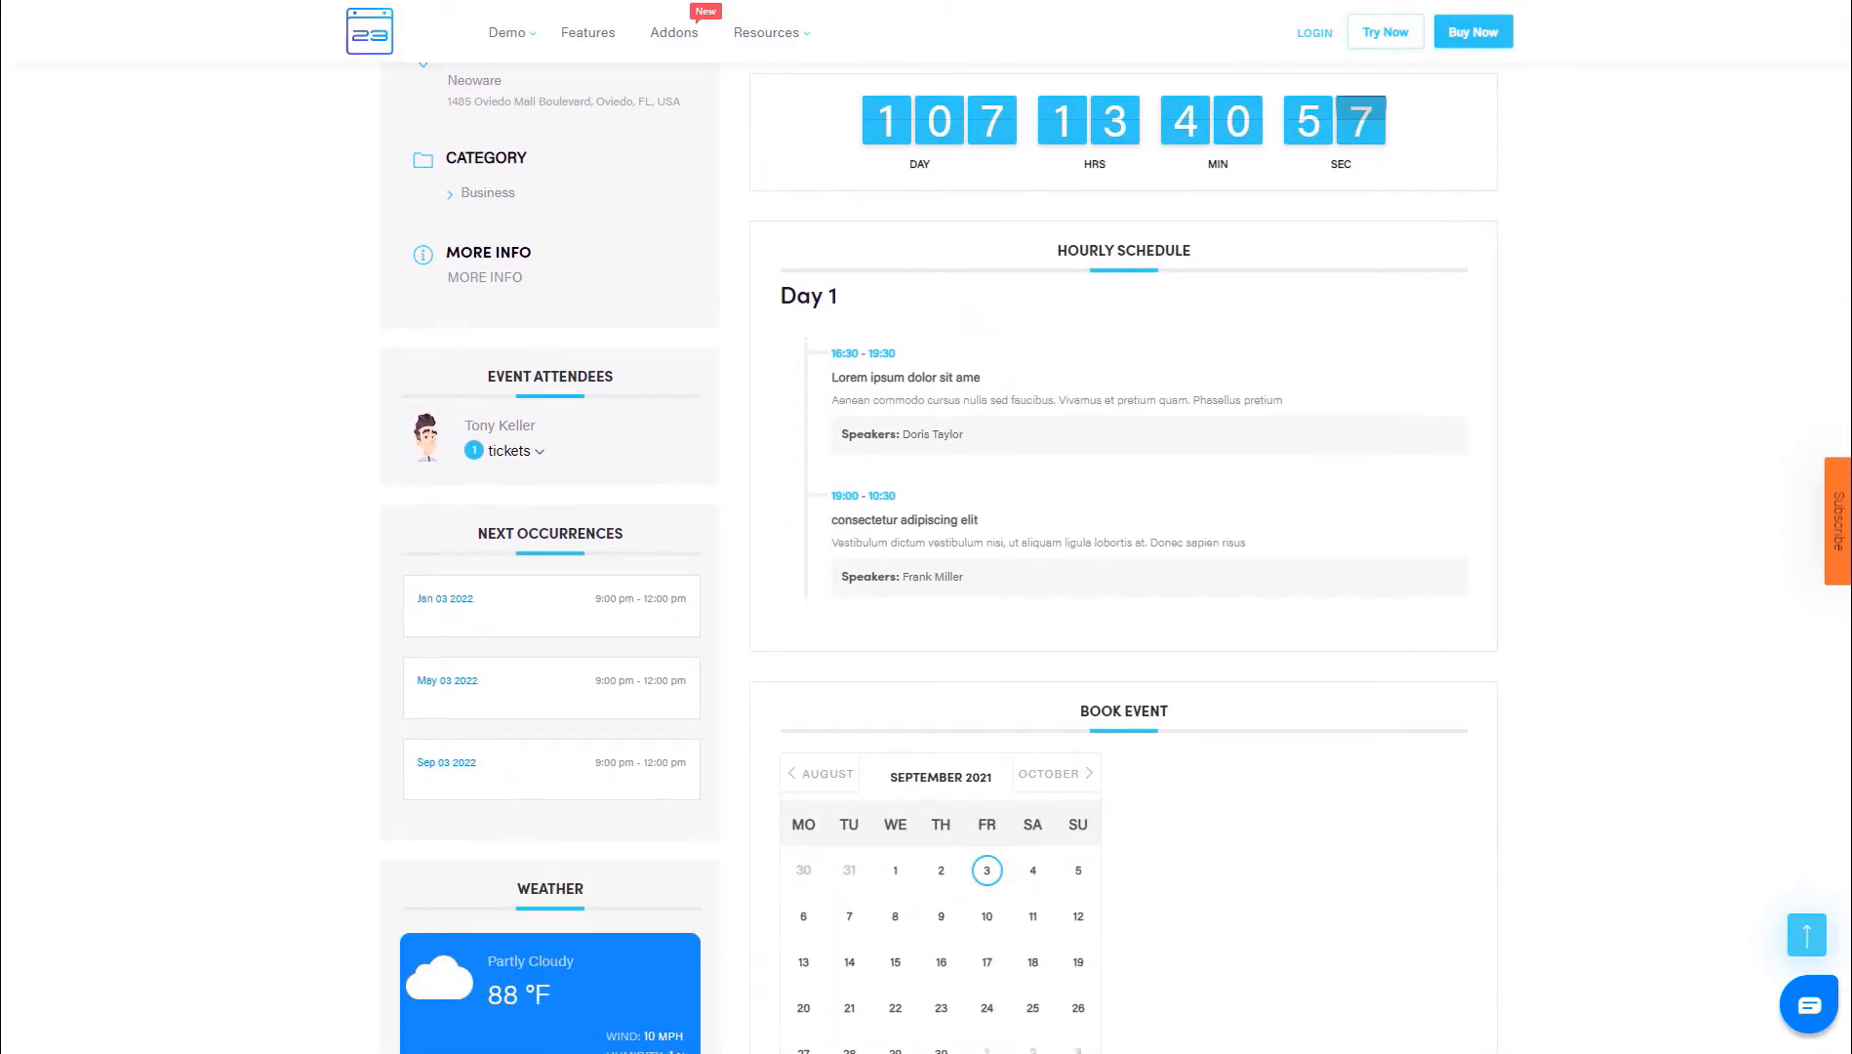
{"action": "scroll", "scroll_direction": "down", "scroll_amount": 3}
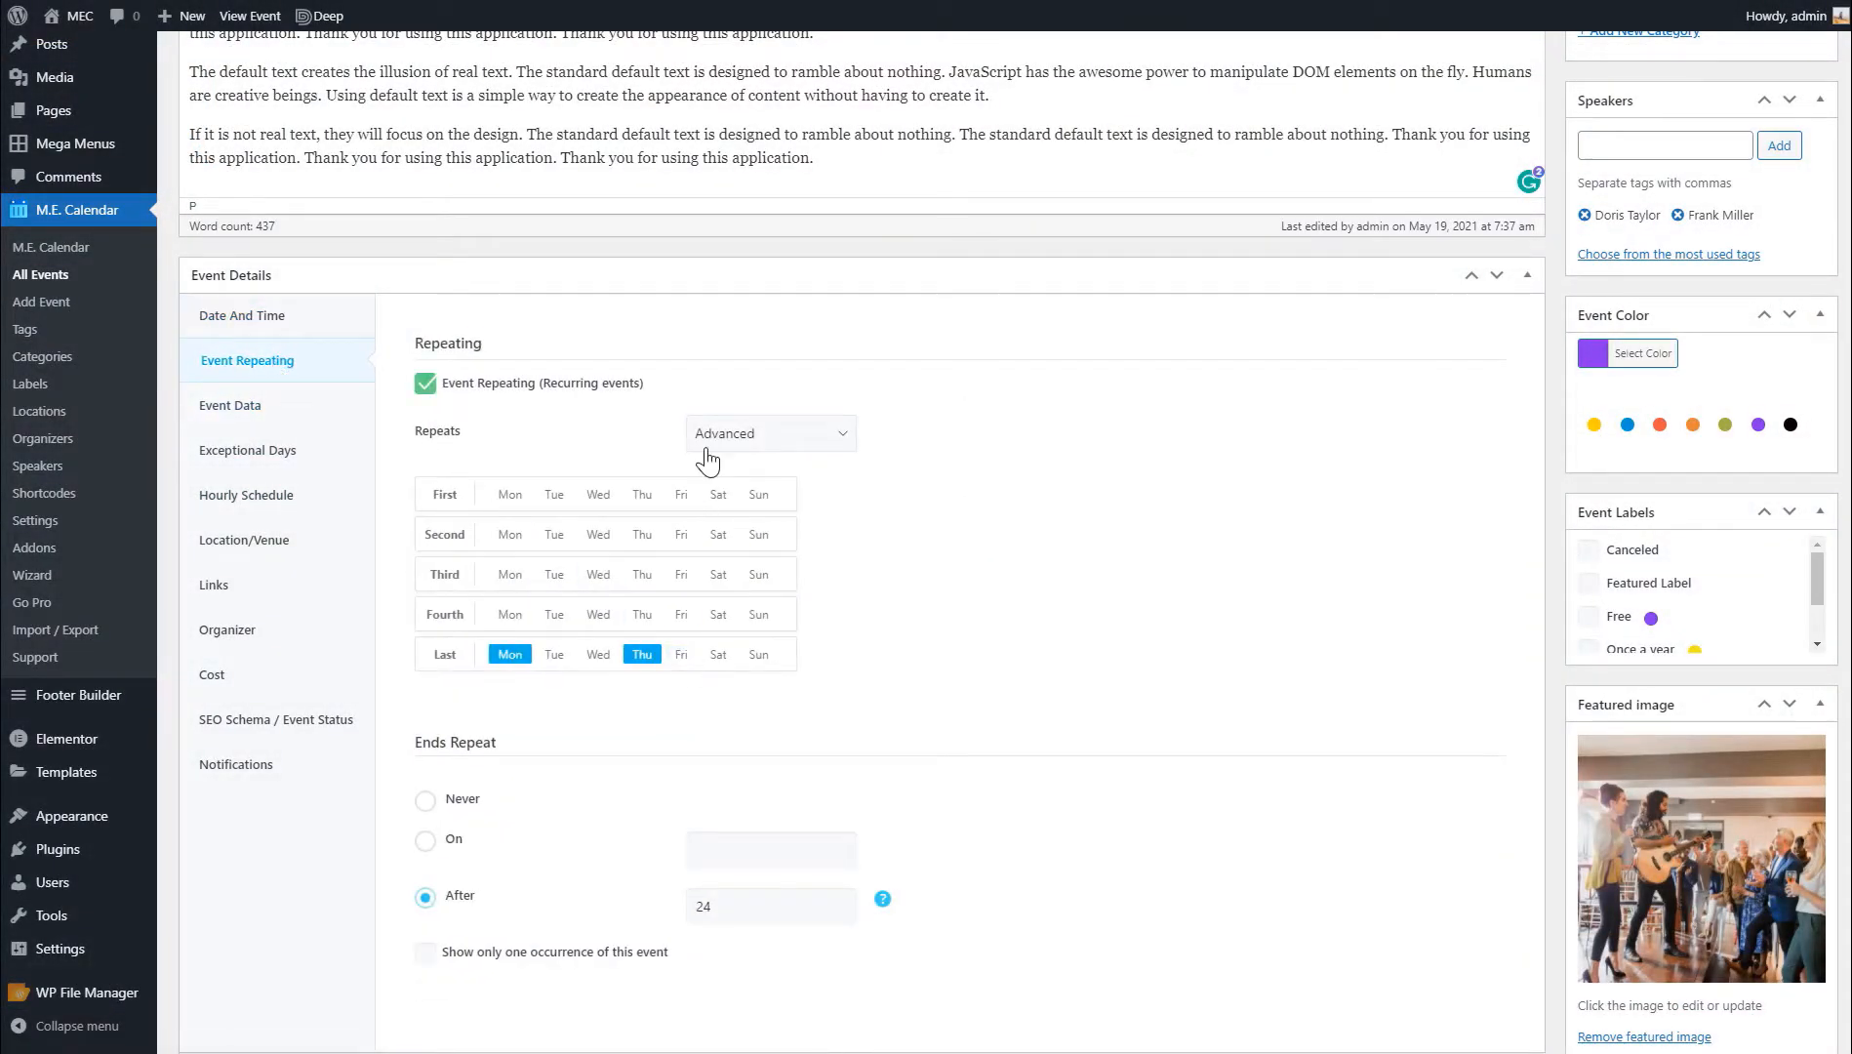
- Repeat the event on last Mondays and Thursdays, ending after 24 occurrences
{"action": "left_click", "coordinate": [768, 432]}
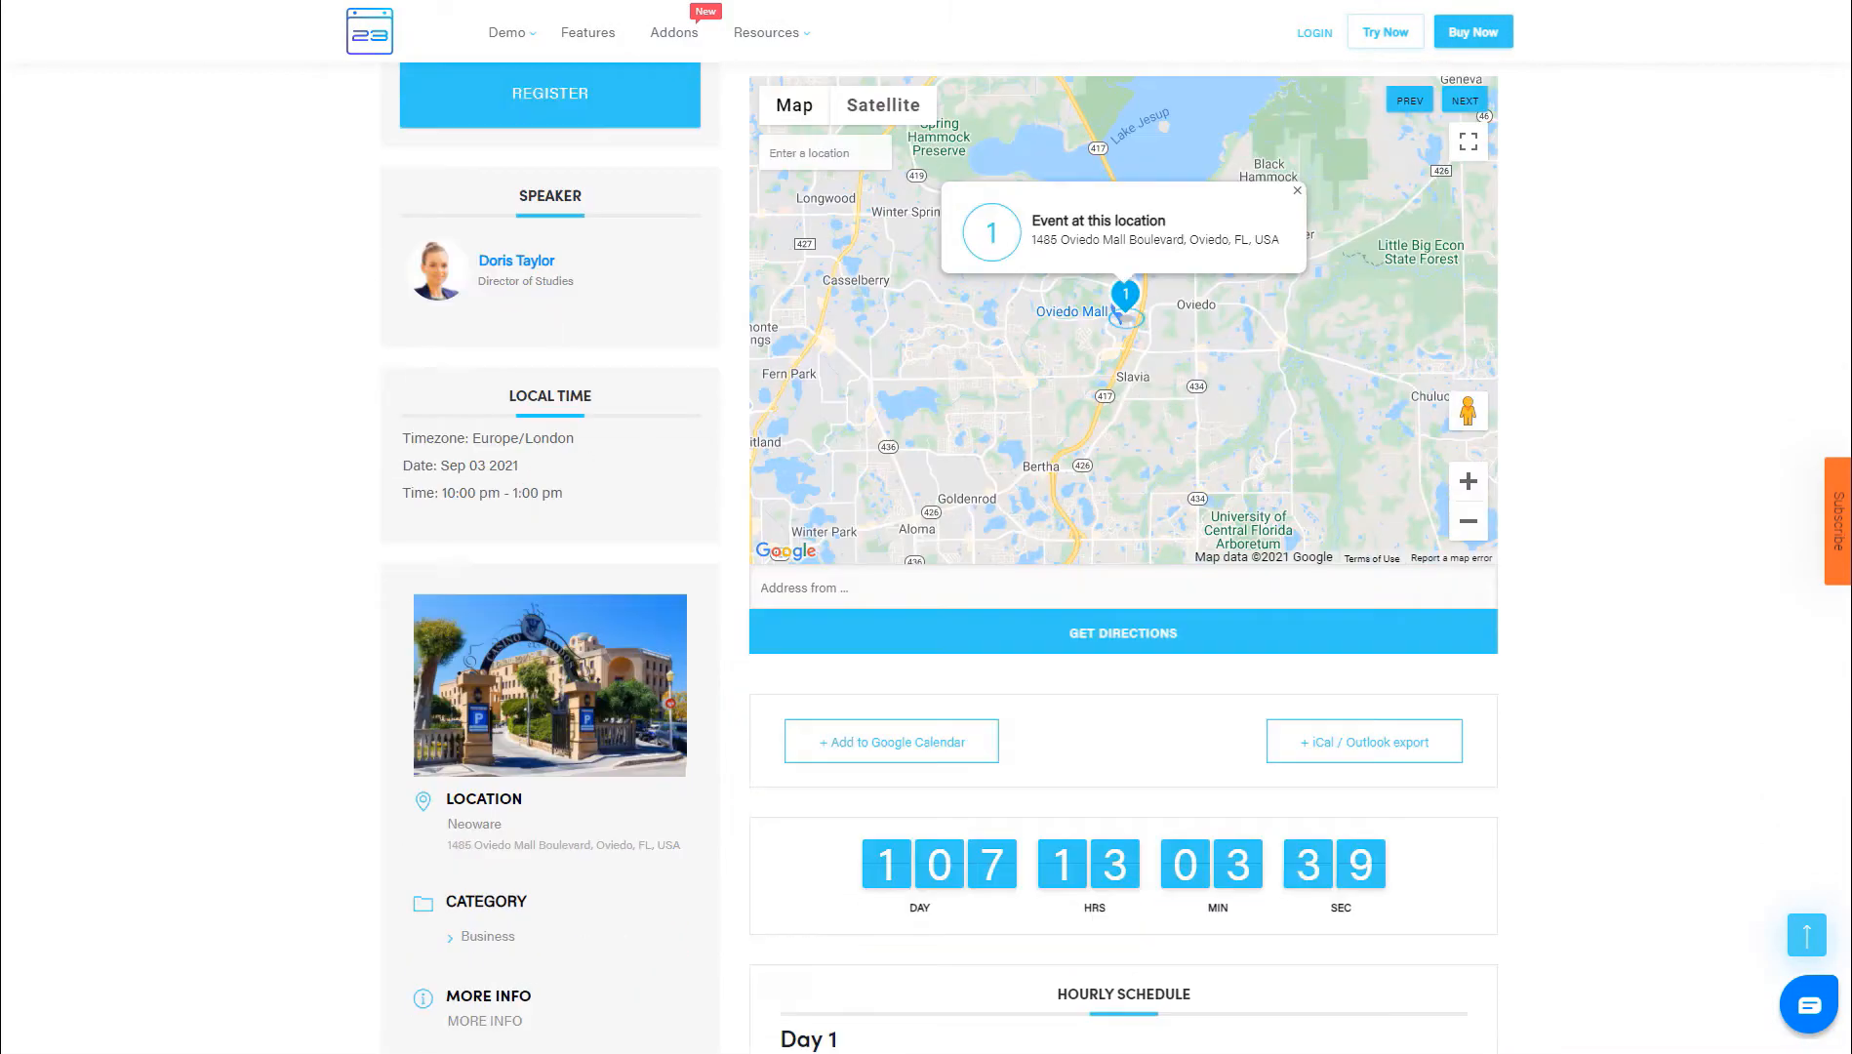
- Open the All Features list from the Features menu and scroll down it
{"action": "left_click", "coordinate": [588, 32]}
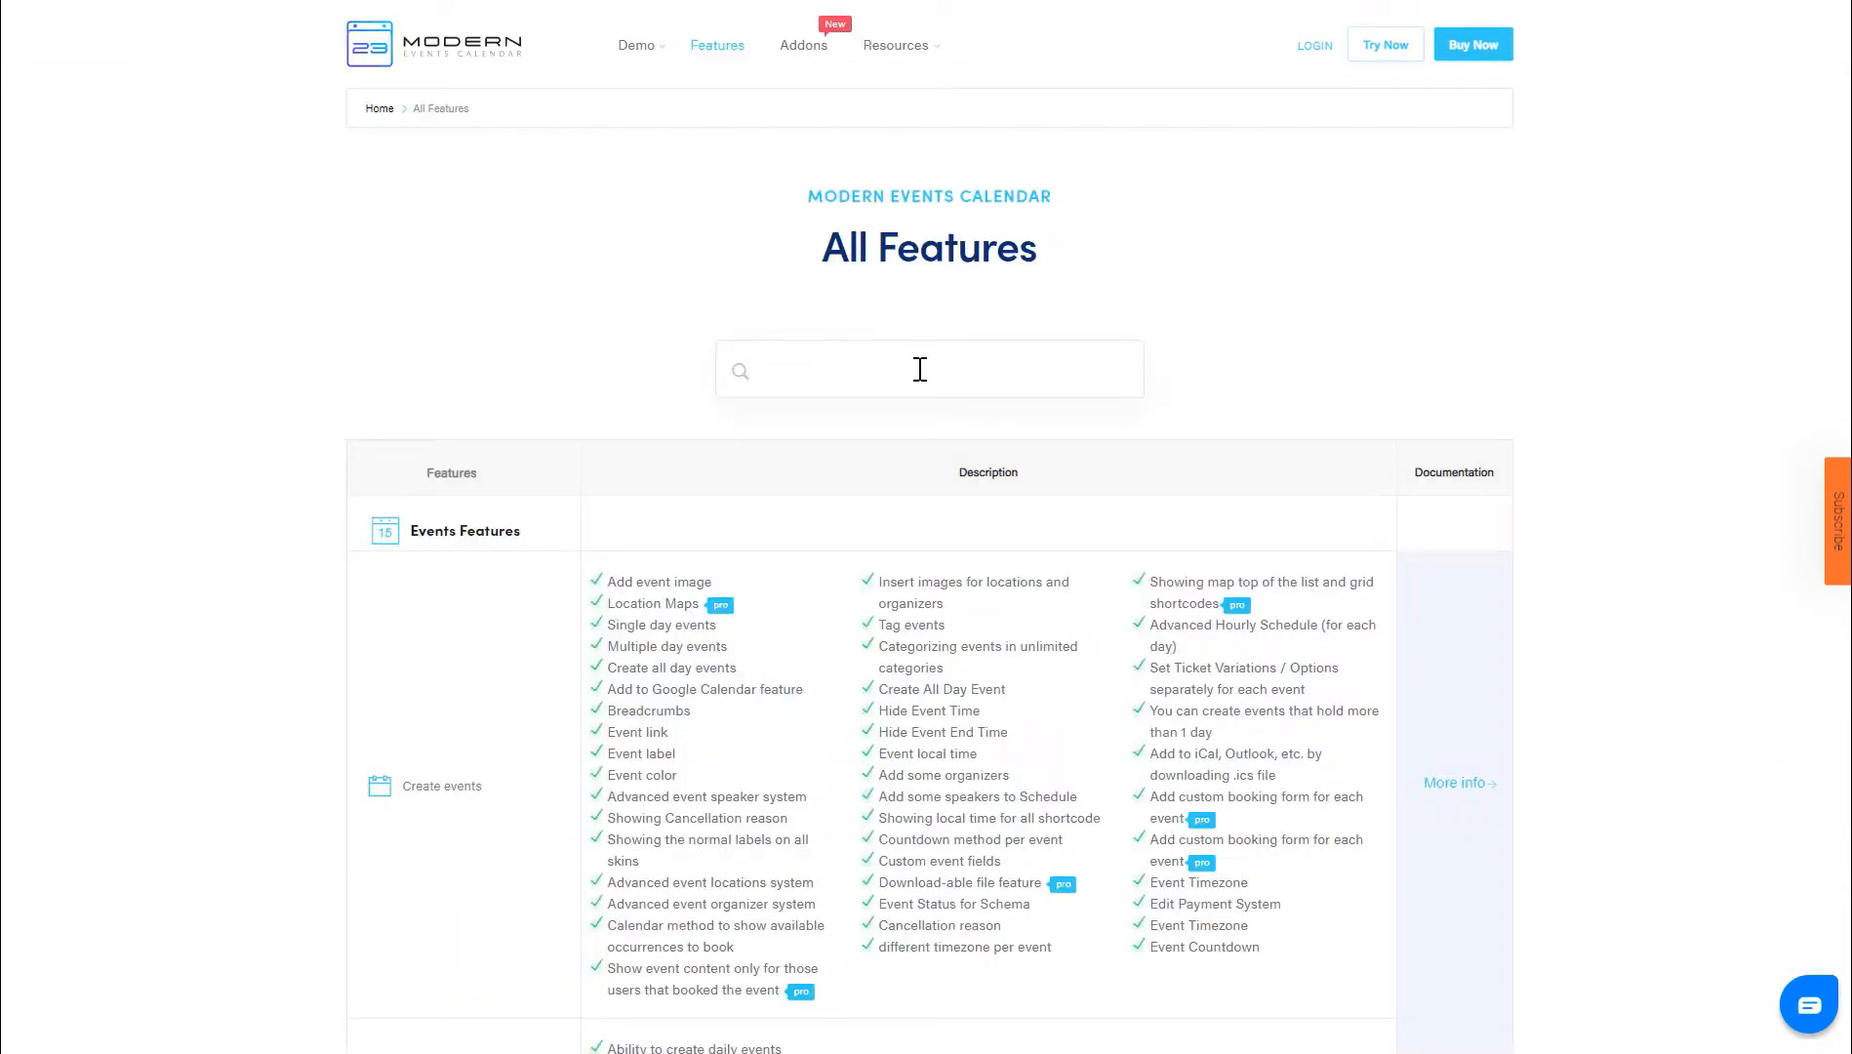
{"action": "scroll", "scroll_direction": "down", "scroll_amount": 3}
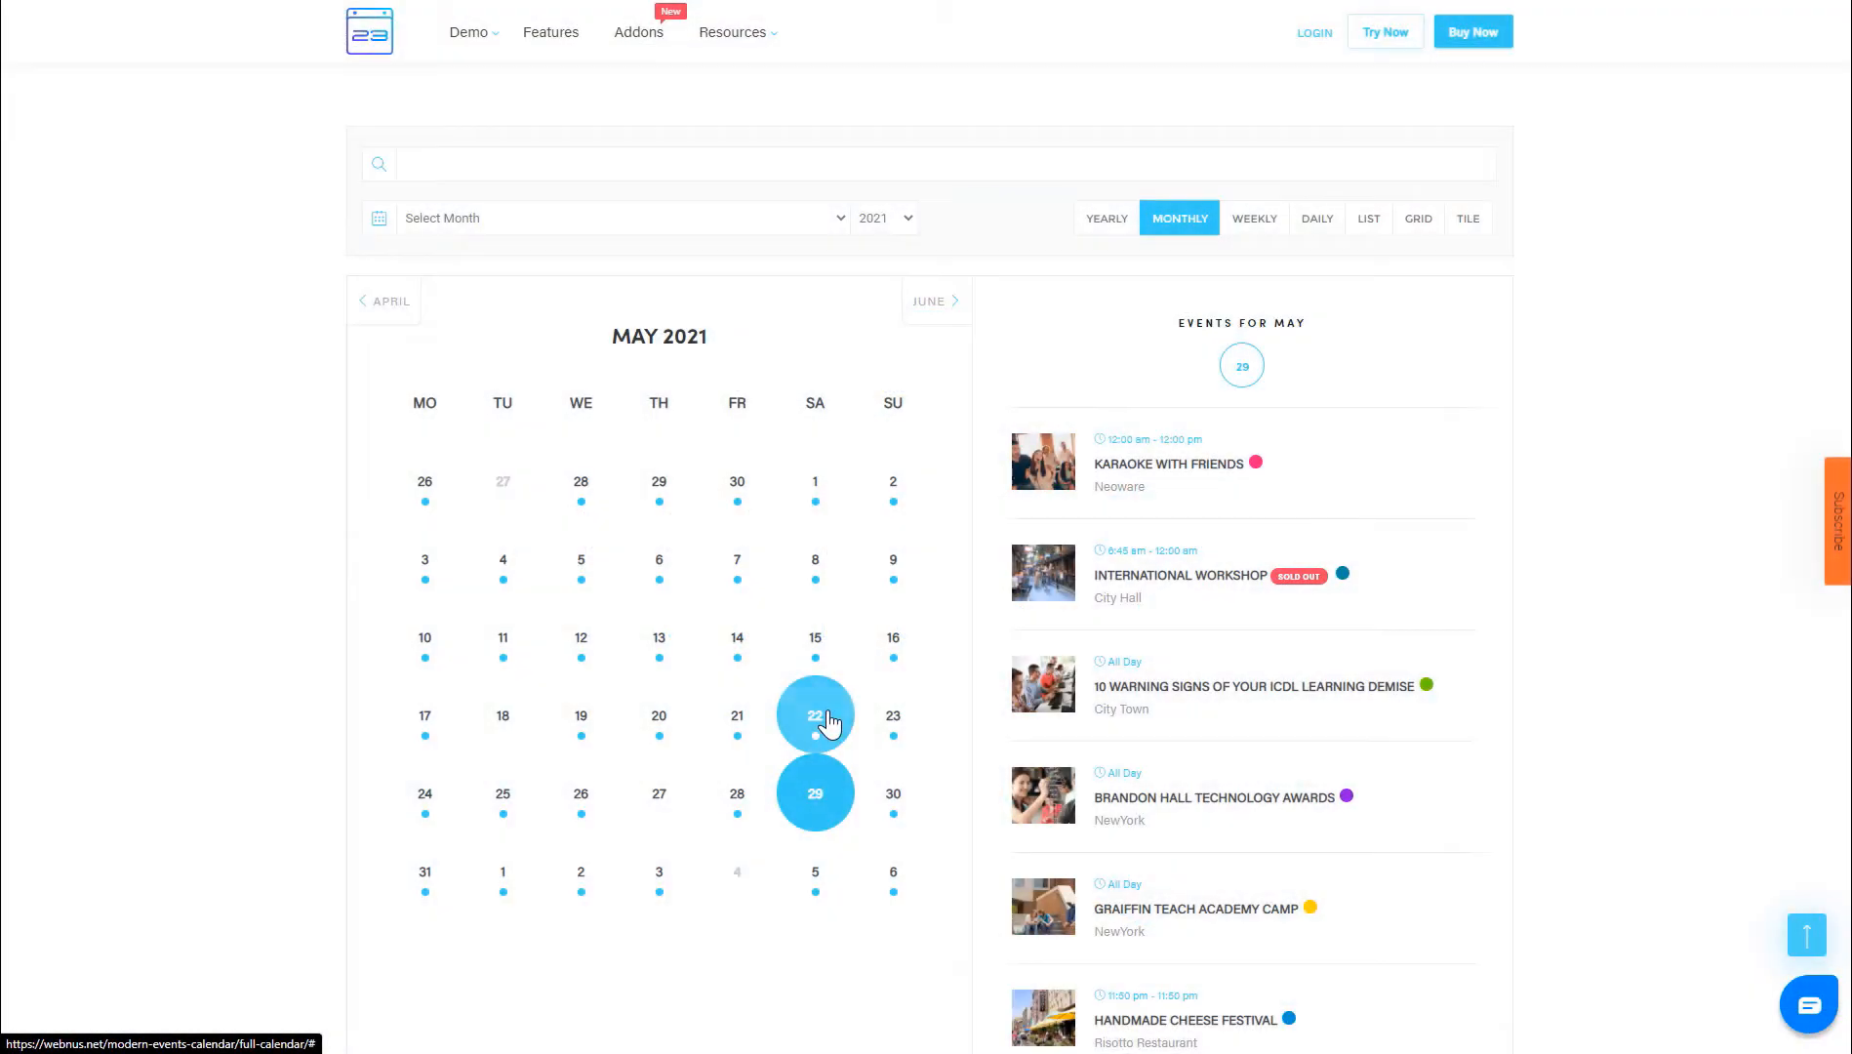
- View May 22 events, open the Academy Camp event, and start registering for it
{"action": "left_click", "coordinate": [1253, 218]}
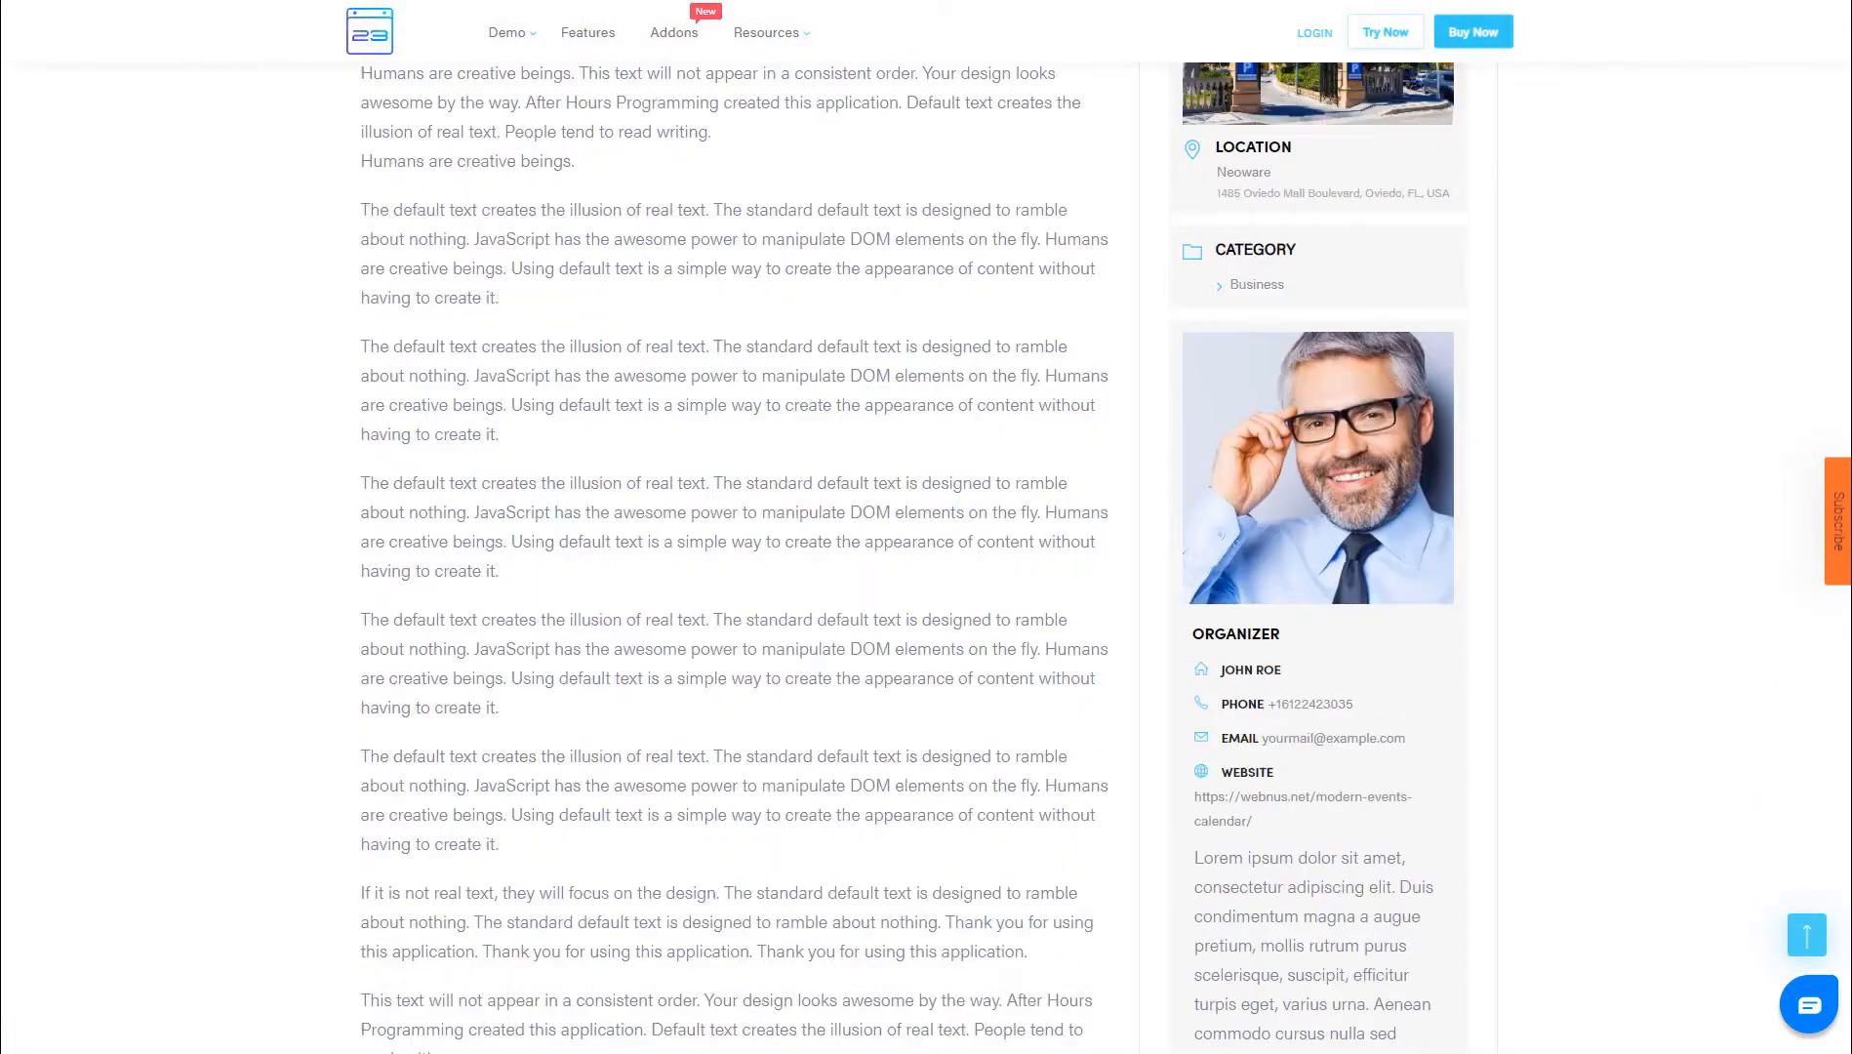
{"action": "scroll", "scroll_direction": "down", "scroll_amount": 3}
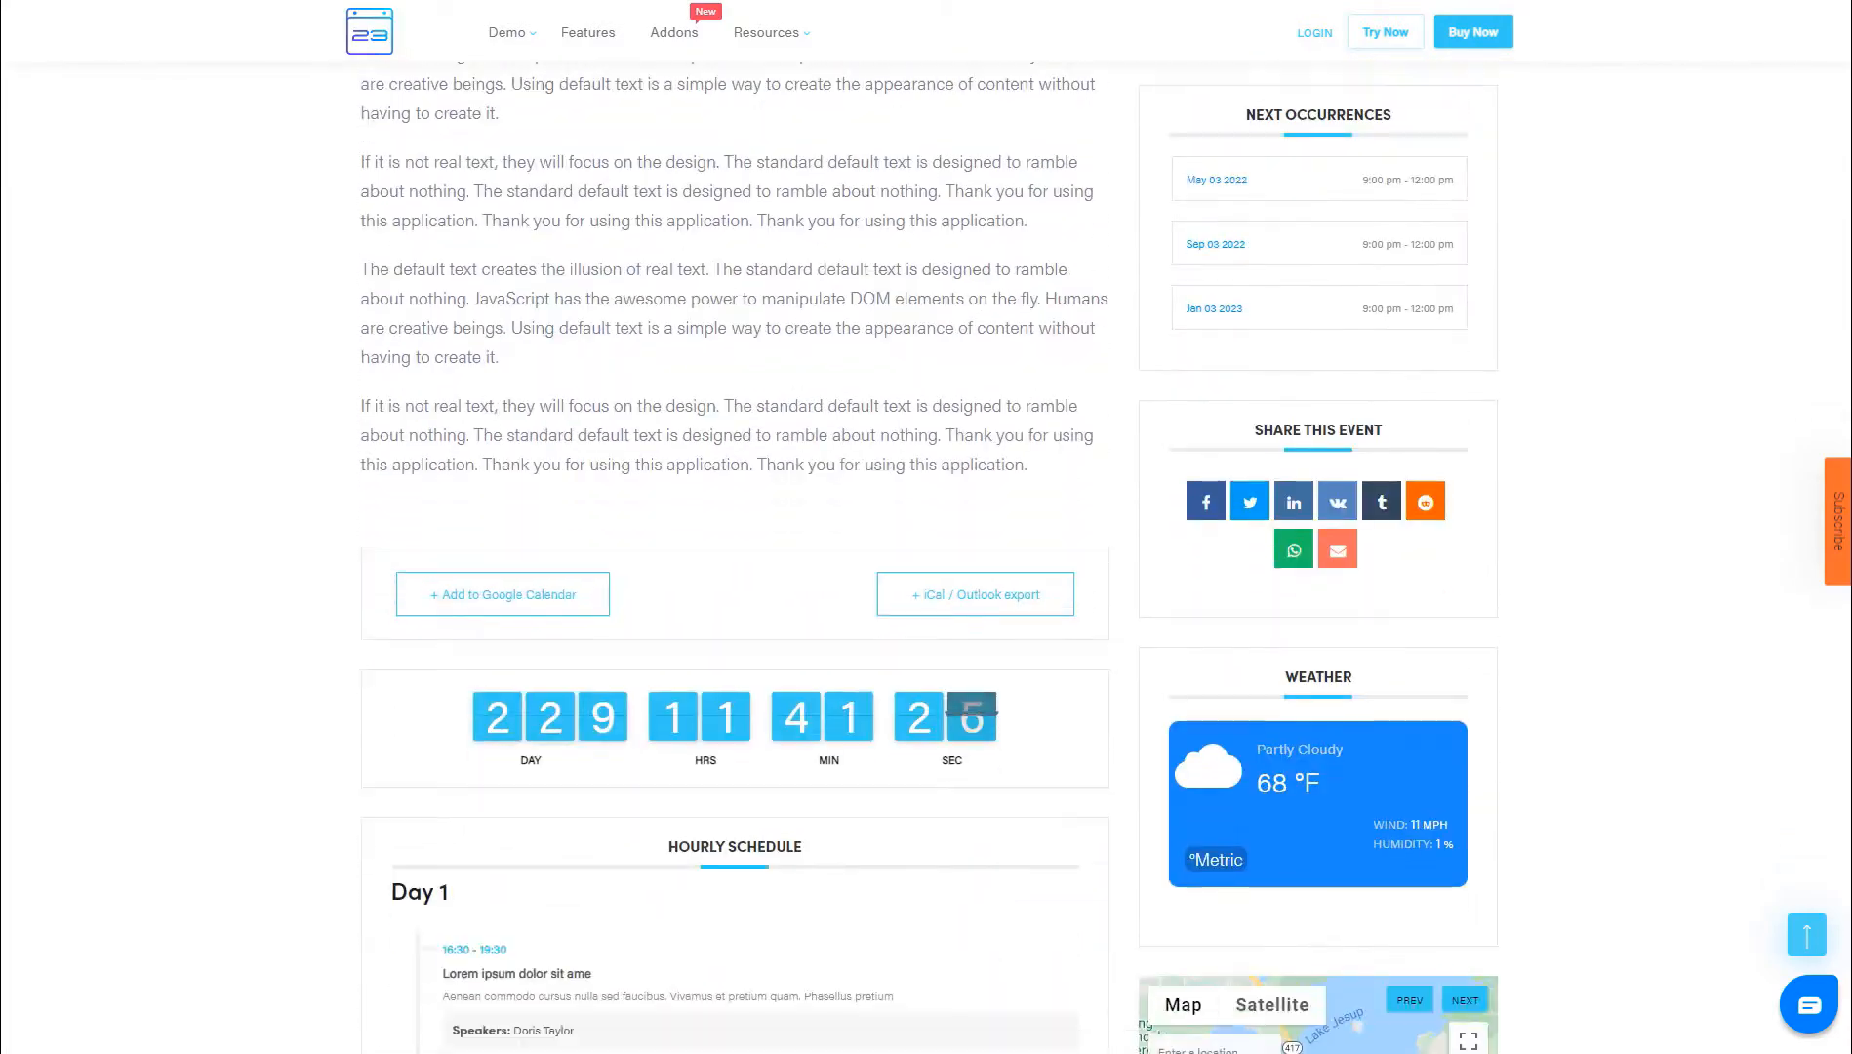
{"action": "scroll", "scroll_direction": "down", "scroll_amount": 3}
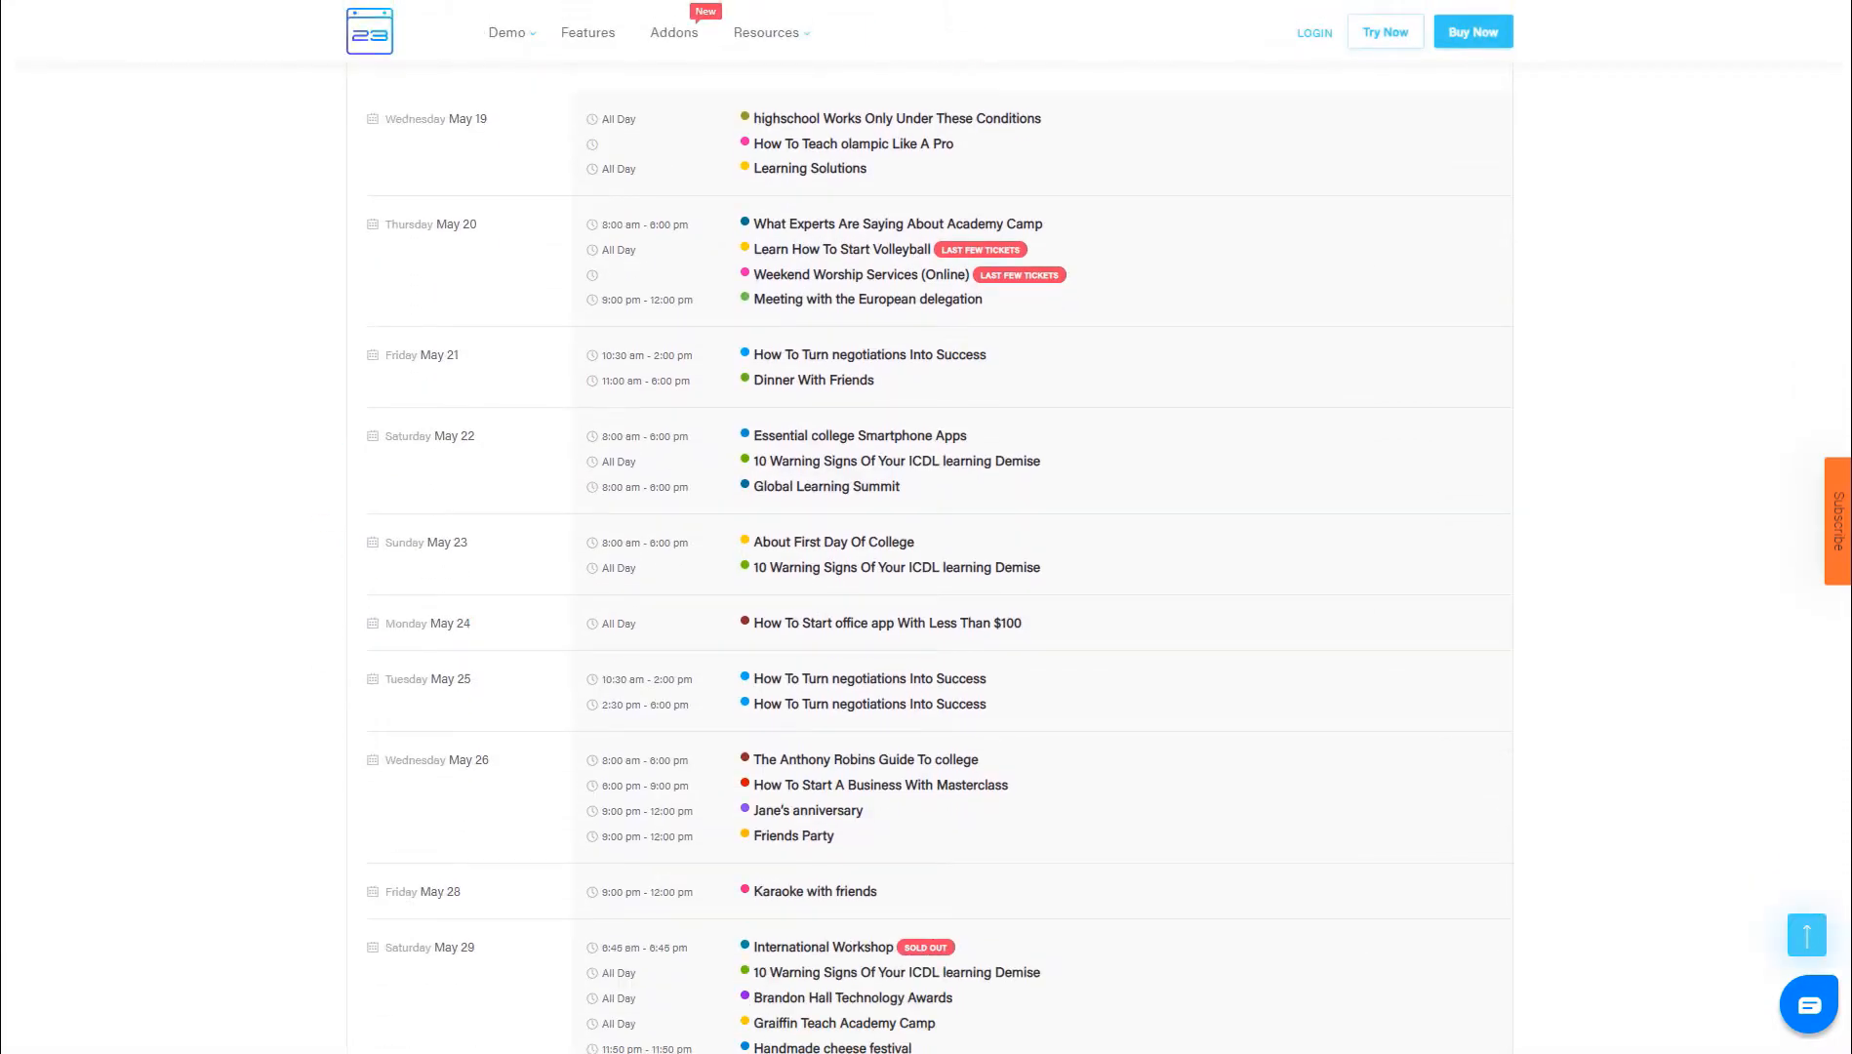
{"action": "left_click", "coordinate": [897, 223]}
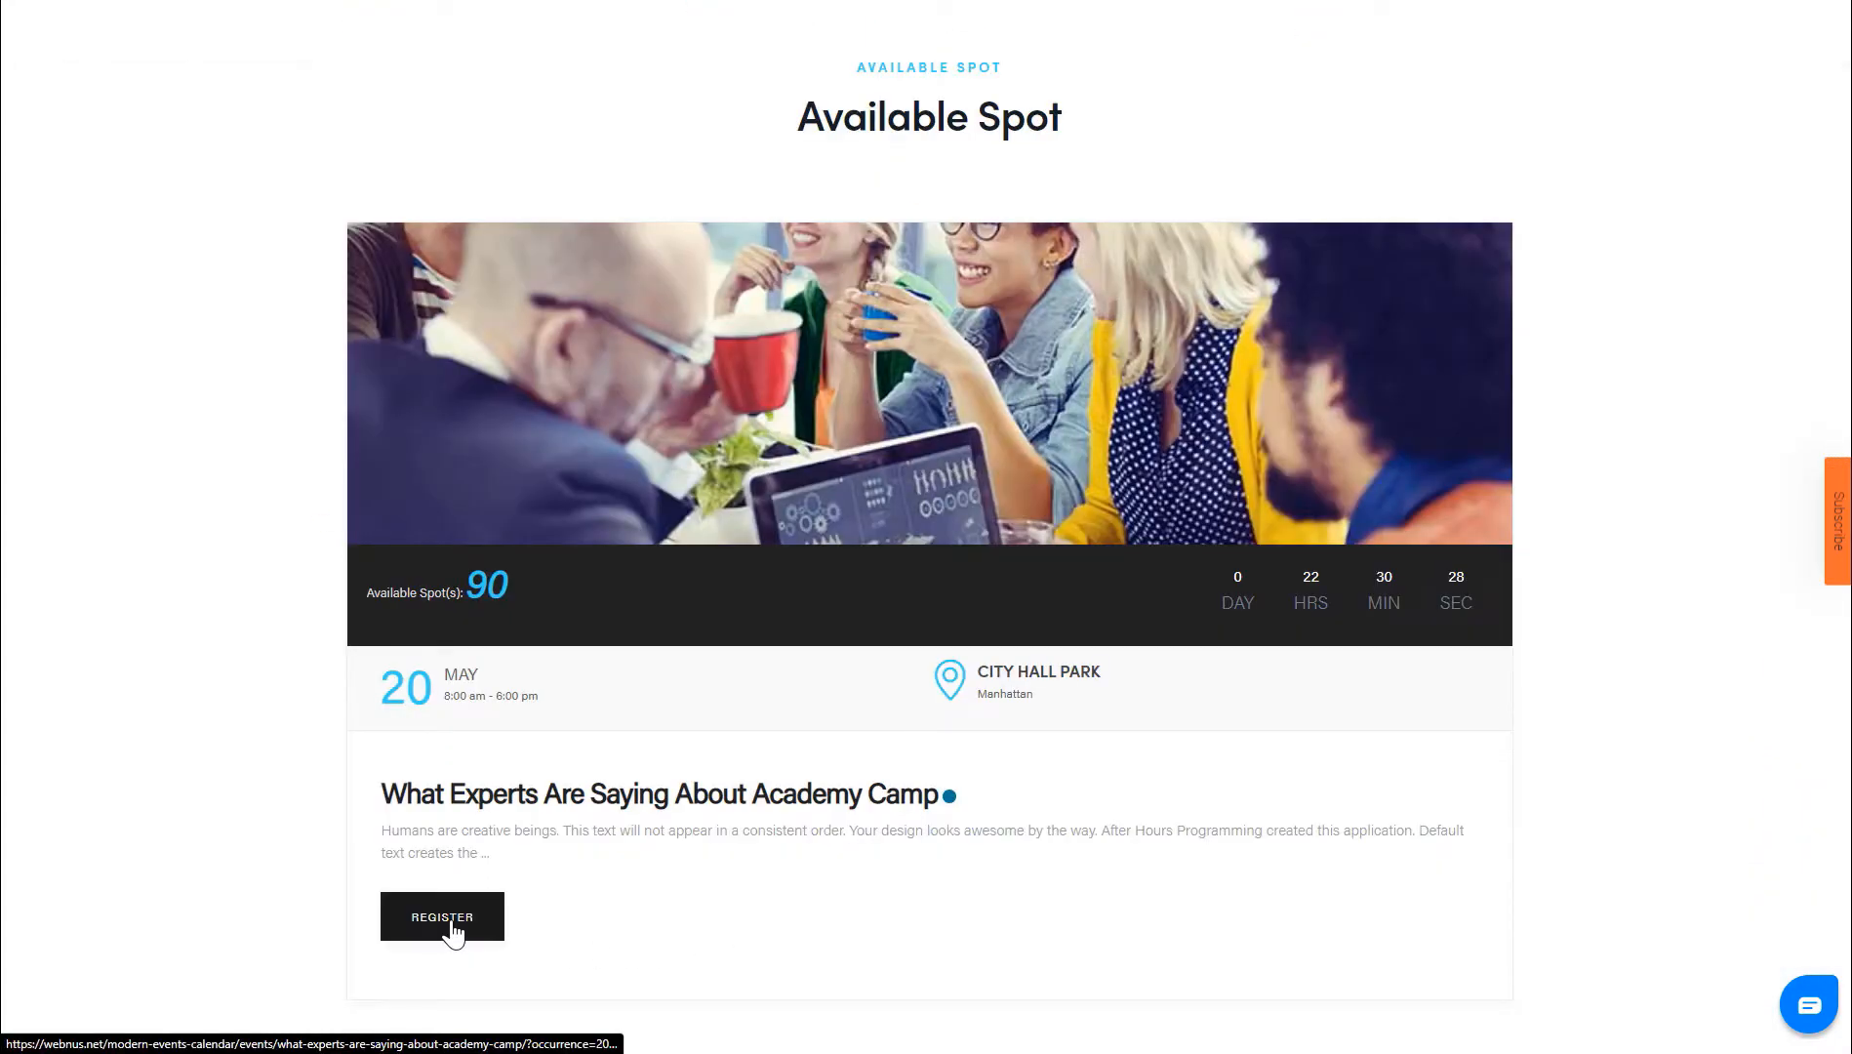
{"action": "left_click", "coordinate": [442, 915]}
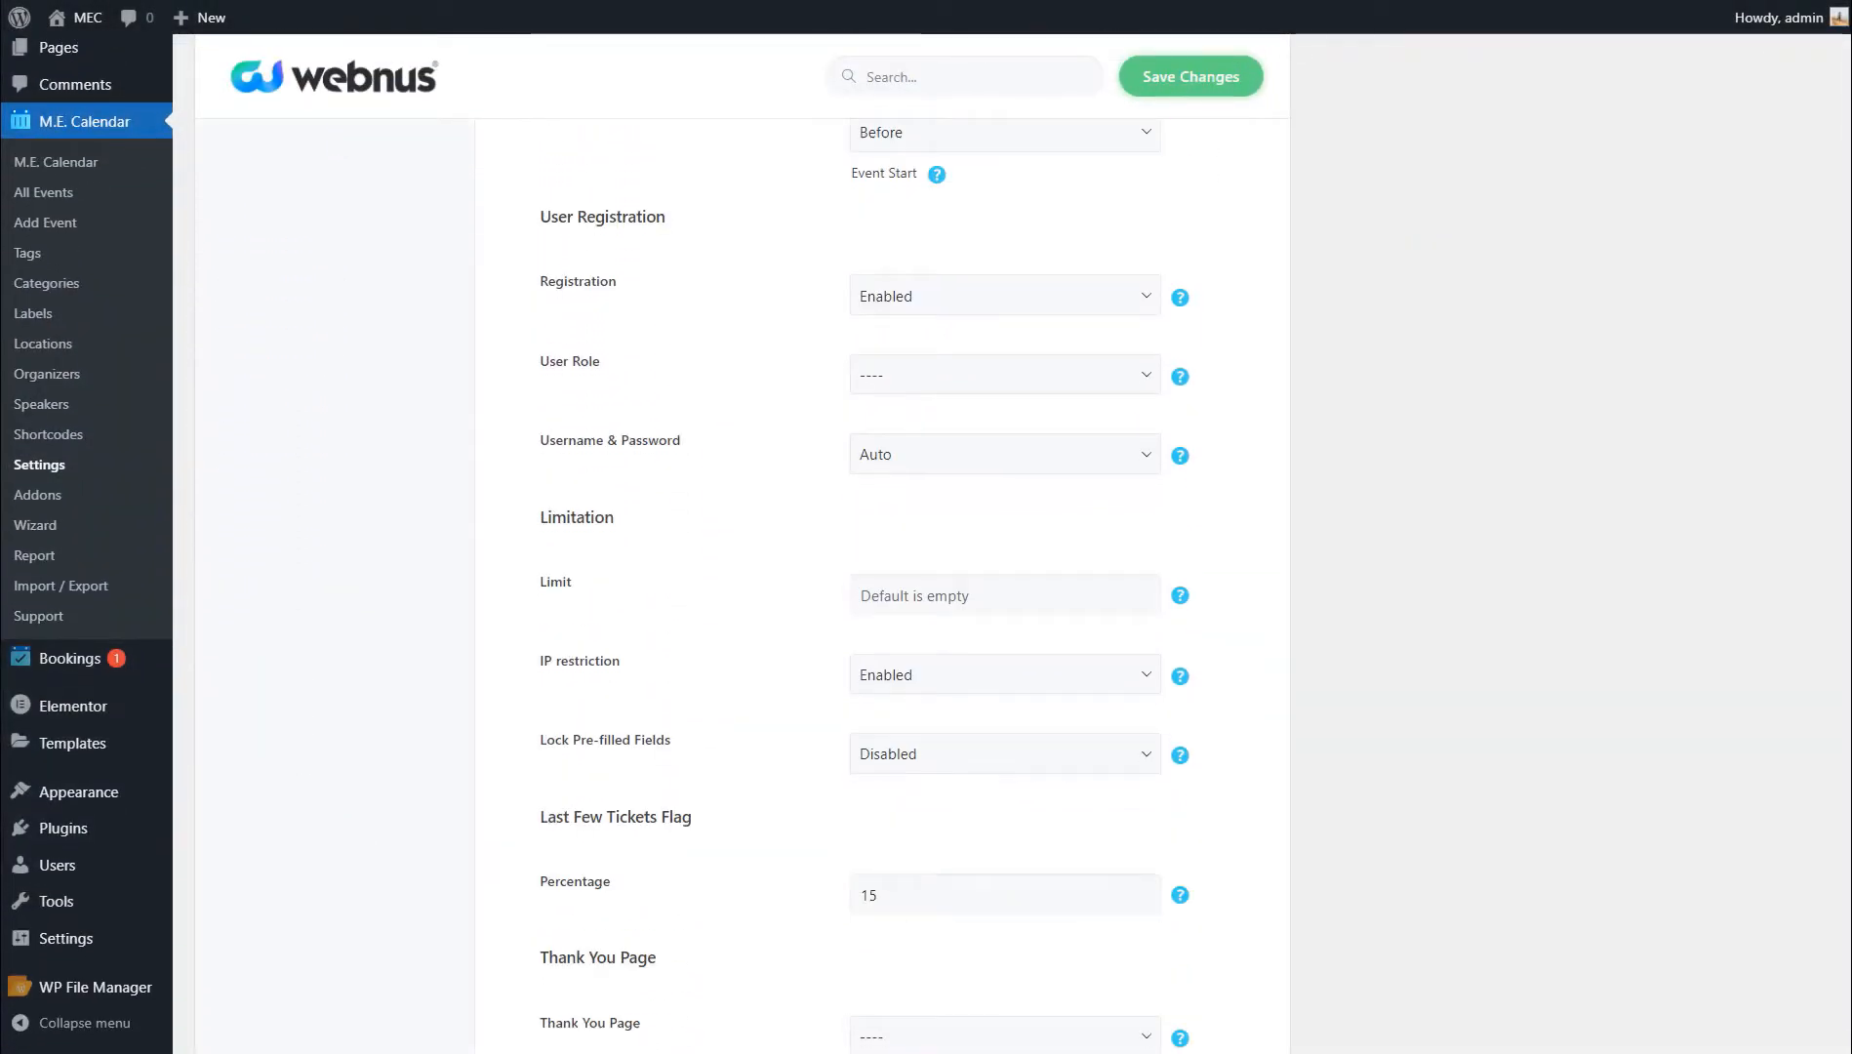
- Toggle auto confirmation for paid bookings and scroll to the booking form fields
{"action": "scroll", "scroll_direction": "down", "scroll_amount": 3}
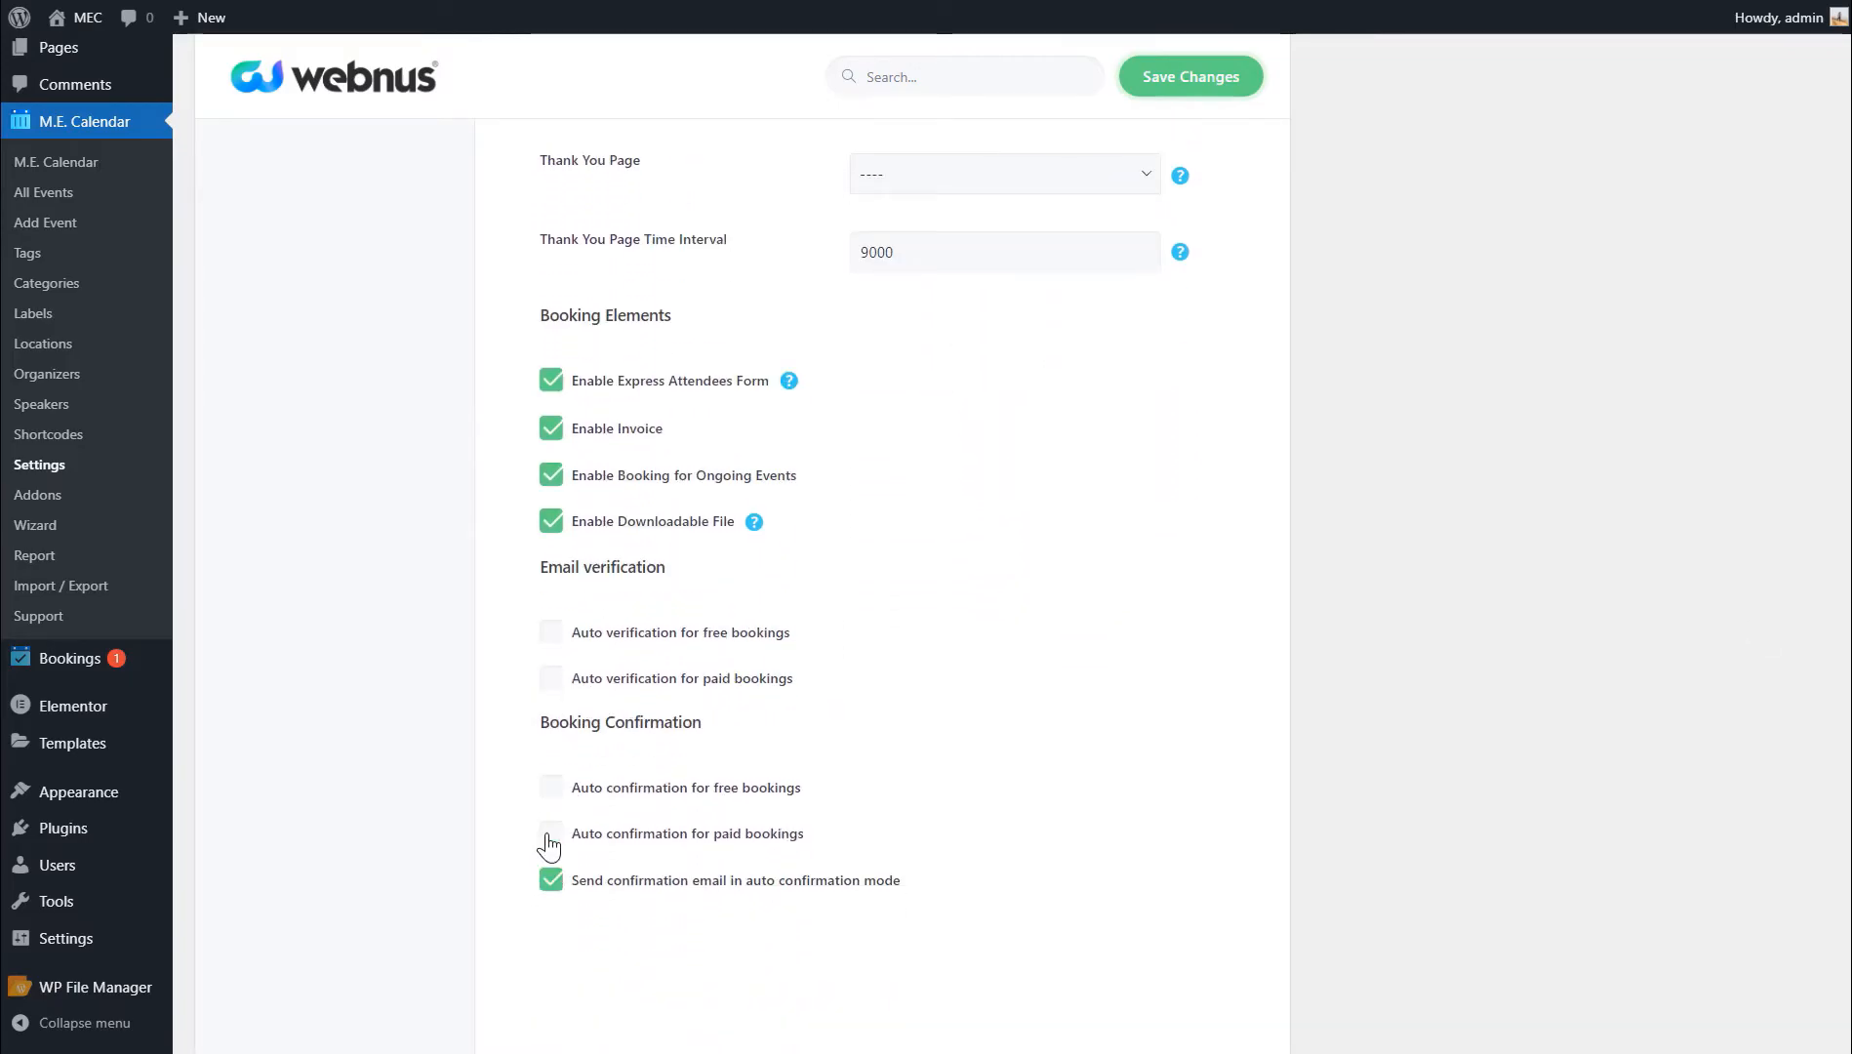
{"action": "left_click", "coordinate": [331, 515]}
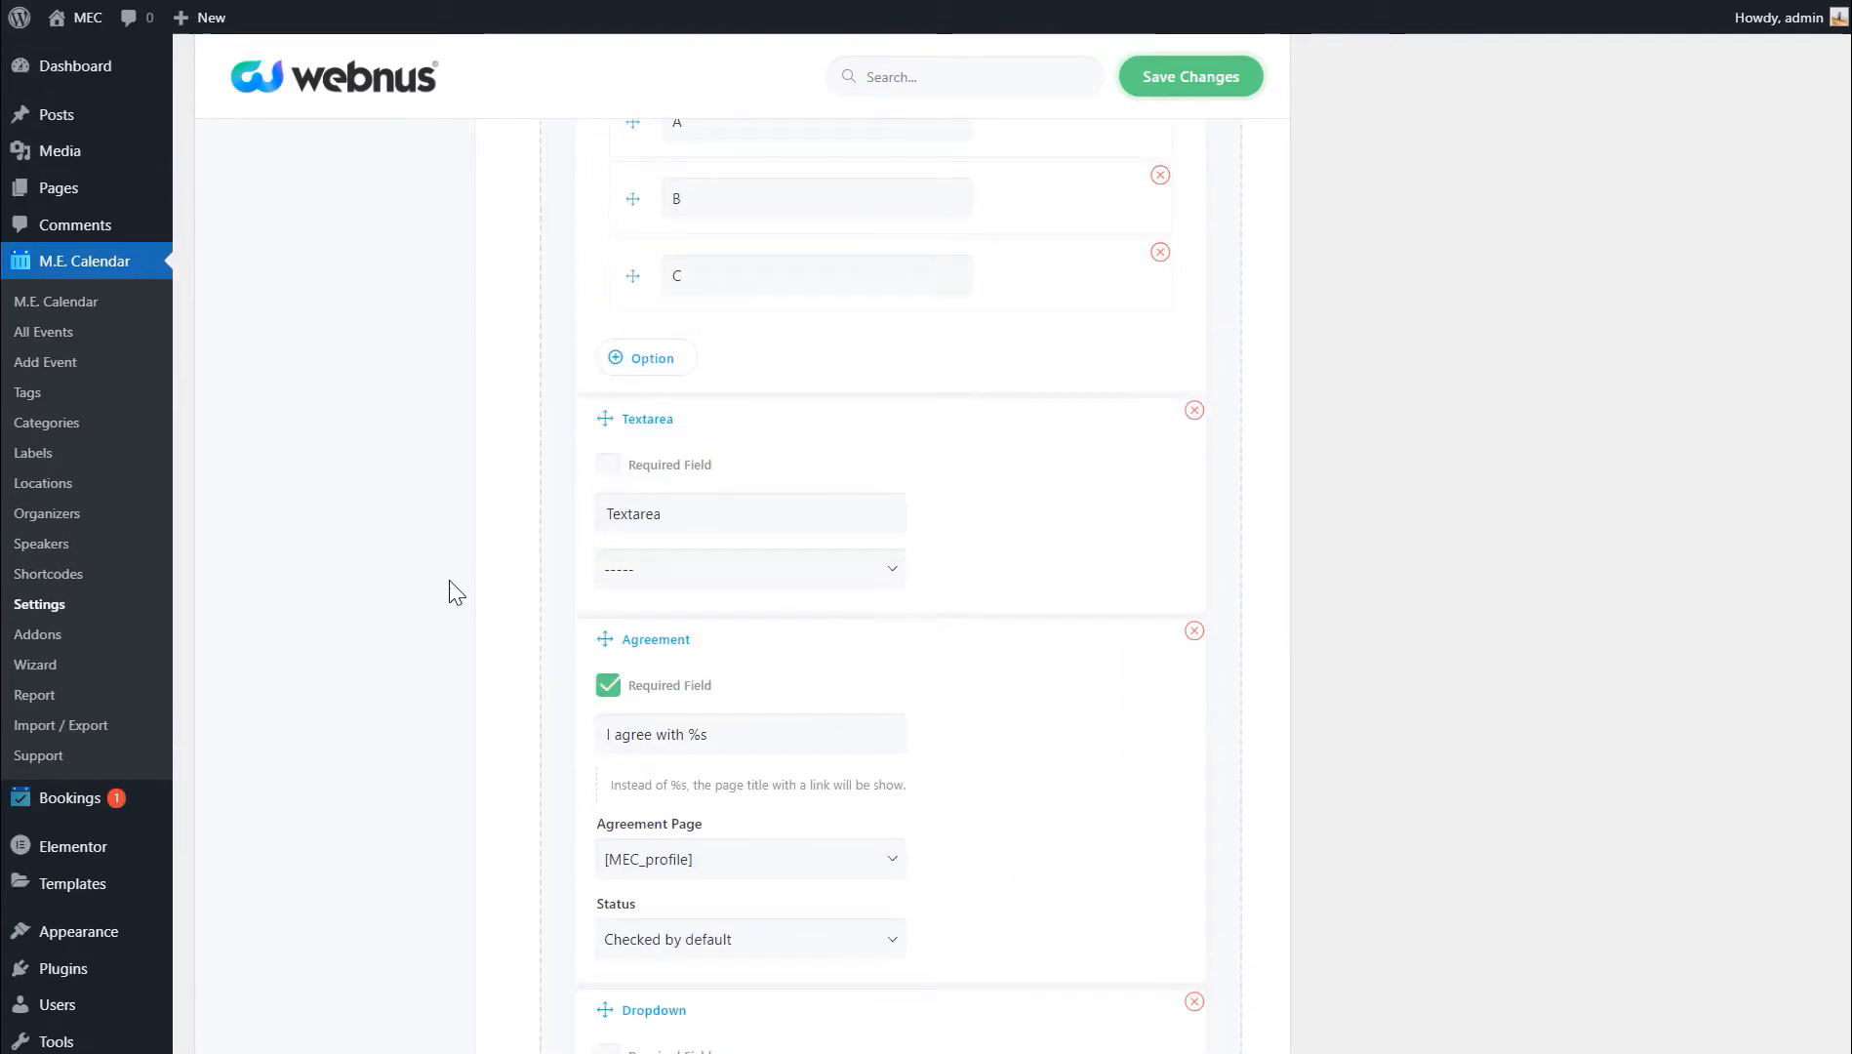
{"action": "scroll", "scroll_direction": "down", "scroll_amount": 3}
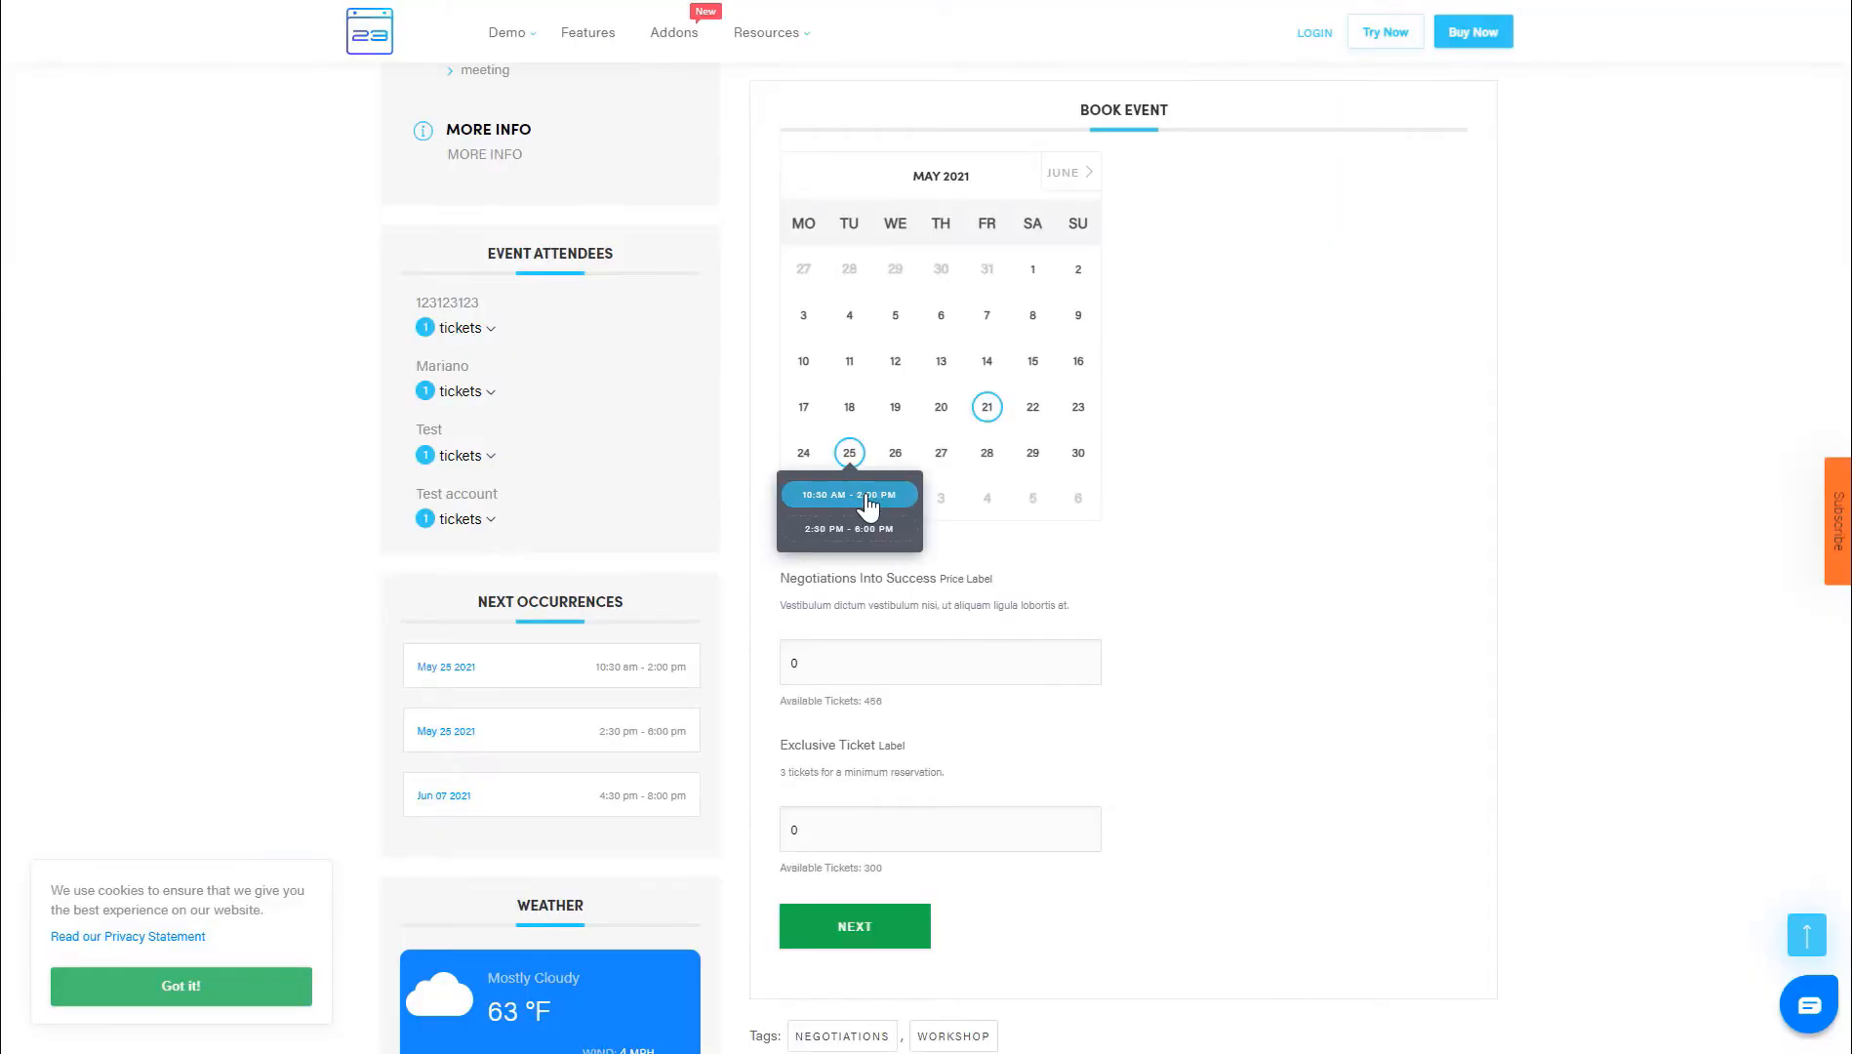
- Book the 10:30 AM slot on May 25 and adjust the Journal quantity
{"action": "left_click", "coordinate": [852, 925]}
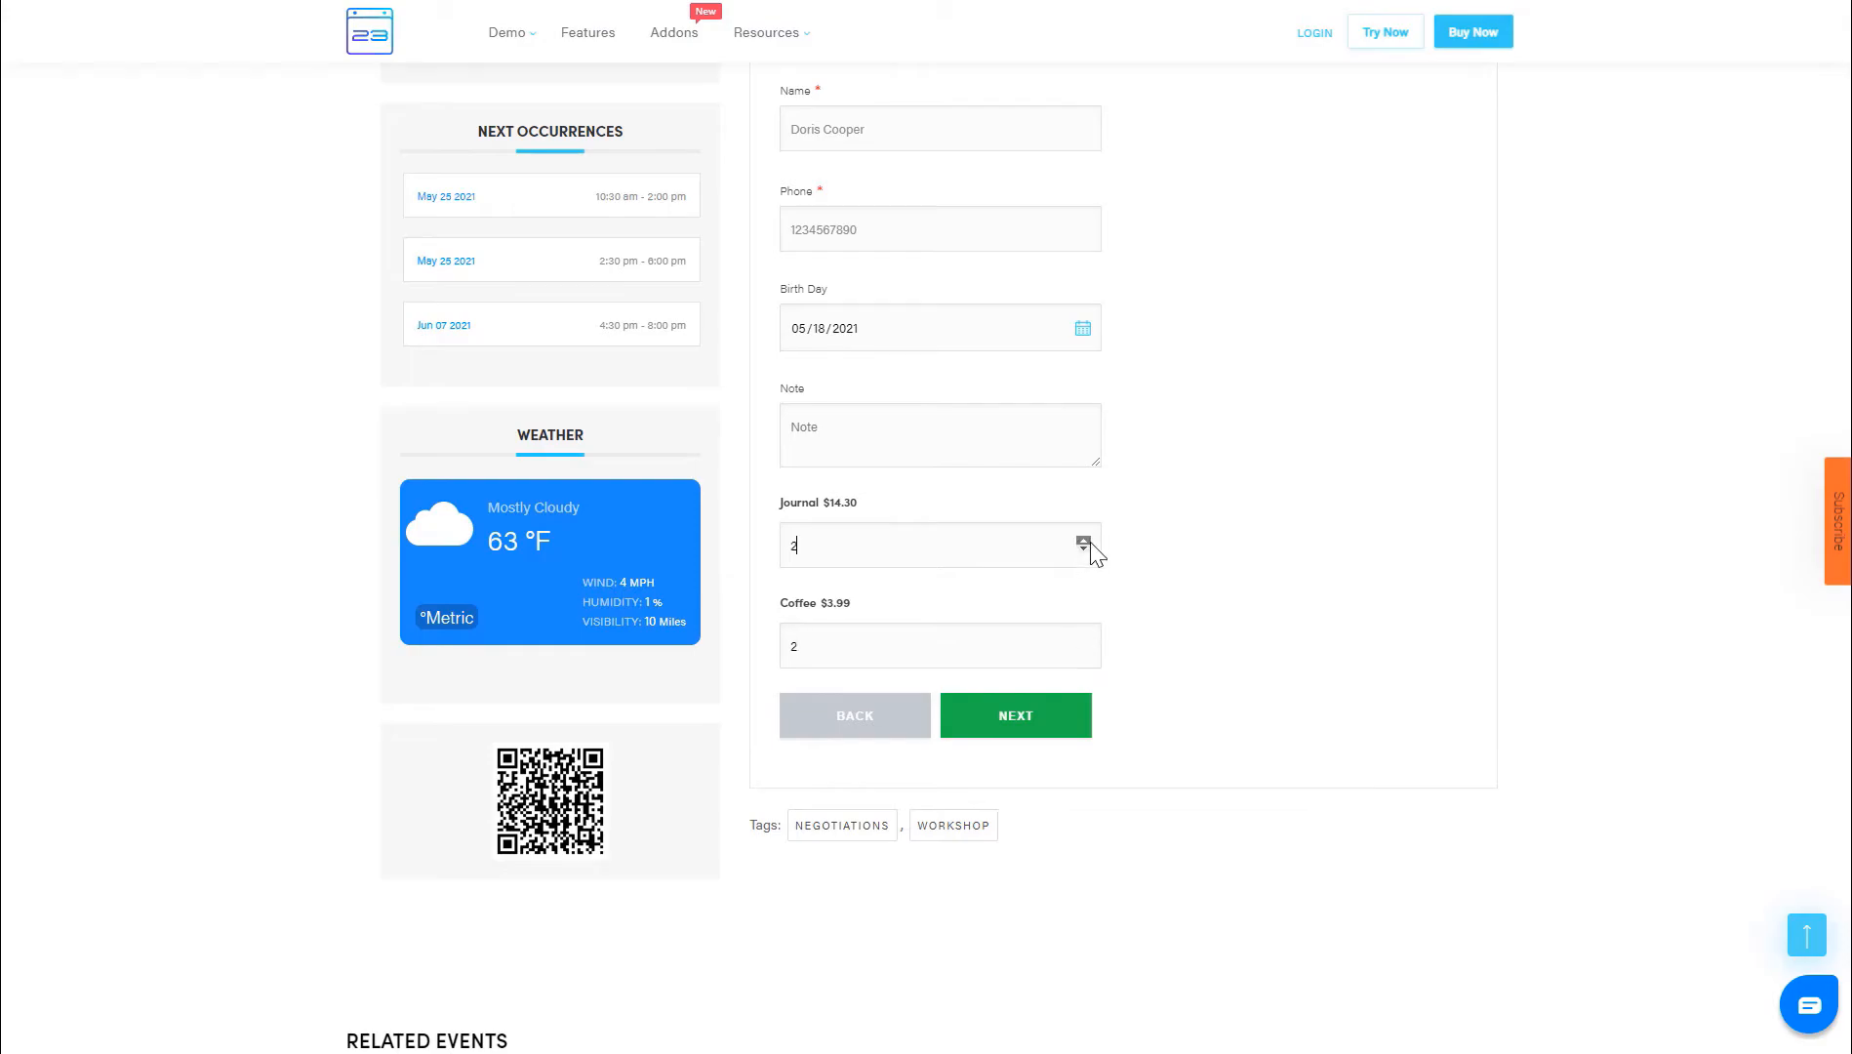
{"action": "left_click", "coordinate": [1013, 716]}
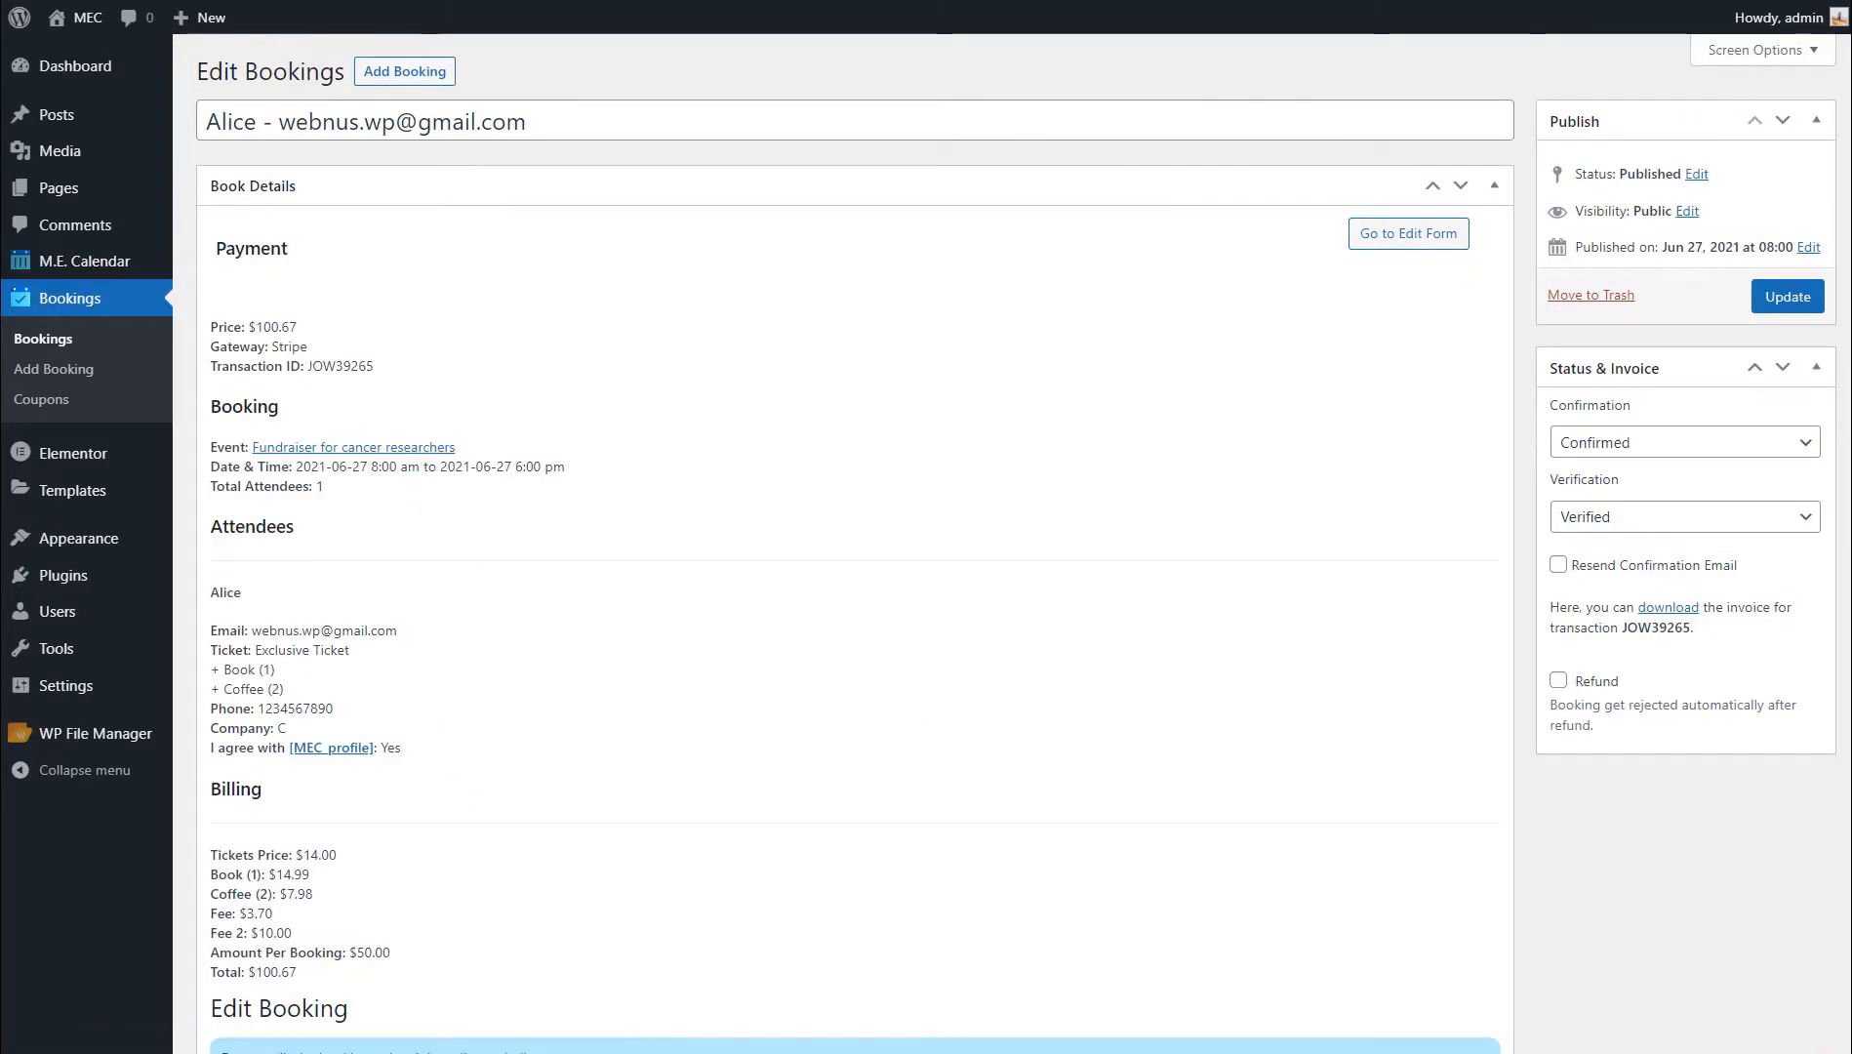
- Open a booking showing Stripe payment, confirmed and verified status, and $100.67 total
{"action": "left_click", "coordinate": [1669, 607]}
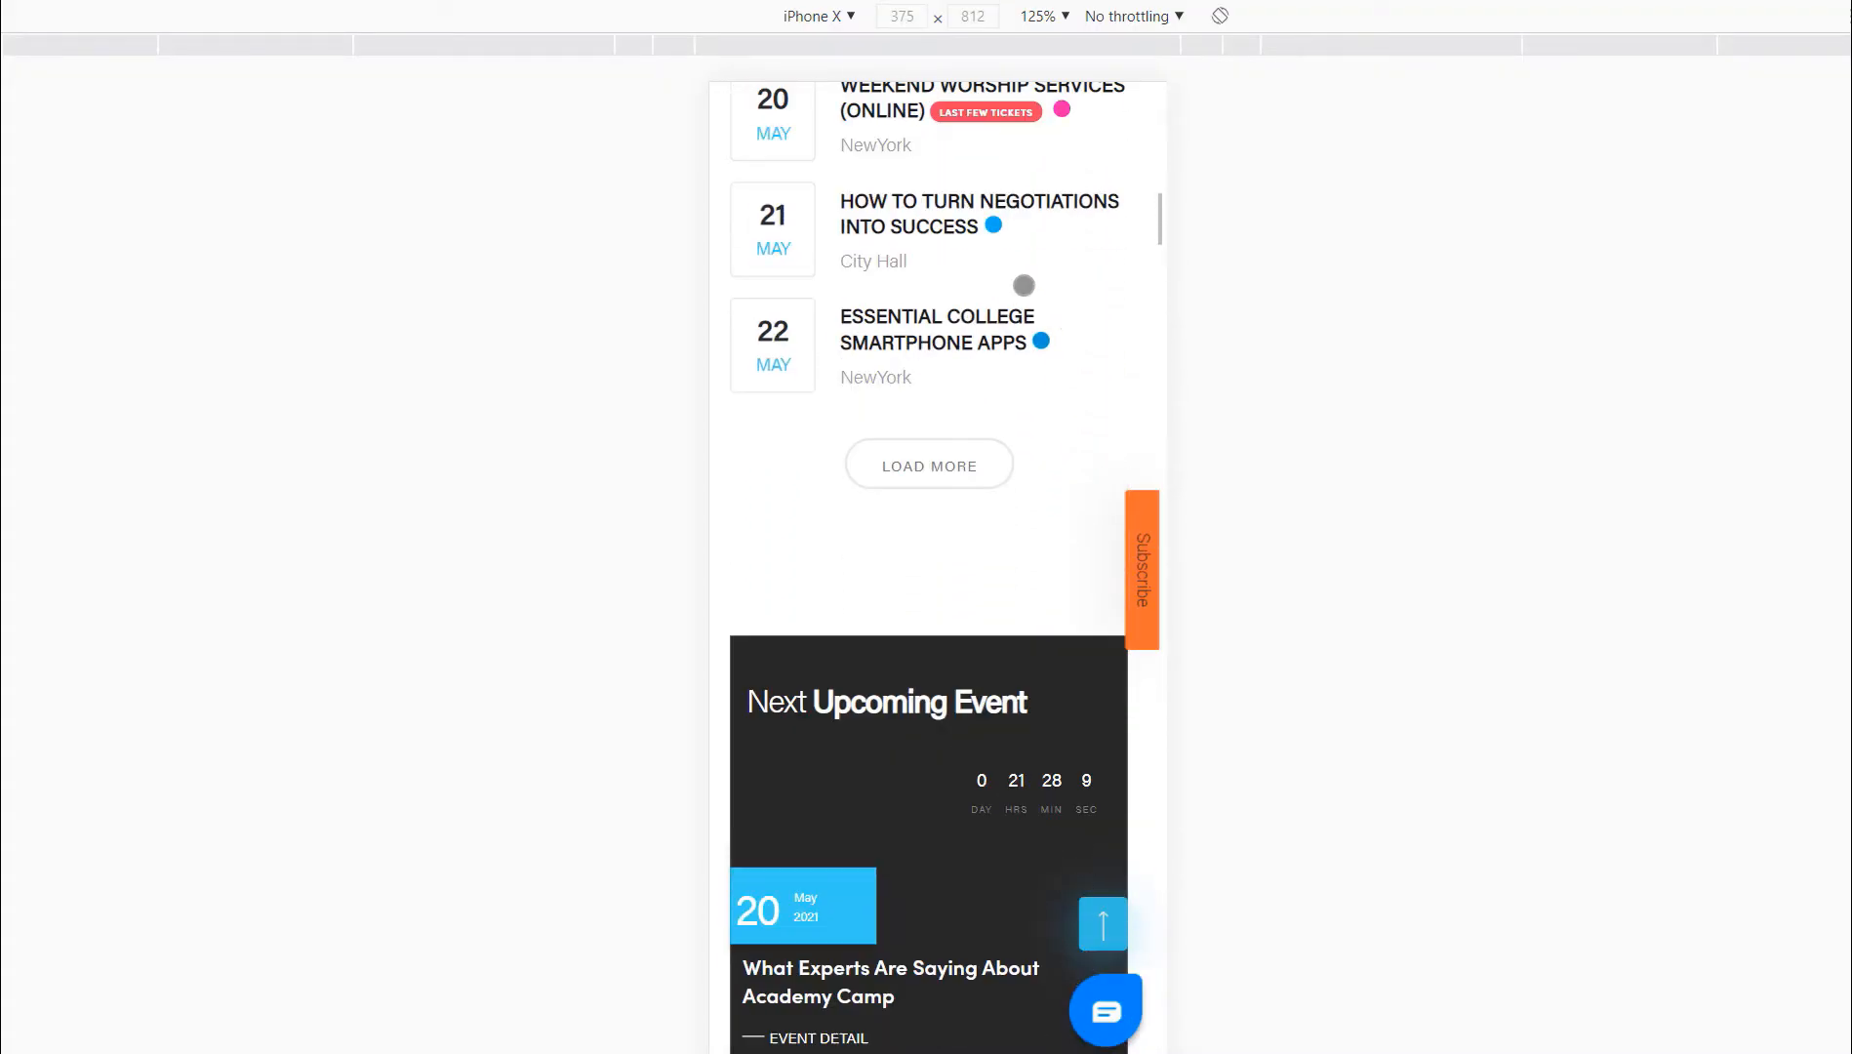
- Scroll through the mobile event list and the front-end event submission form
{"action": "scroll", "scroll_direction": "down", "scroll_amount": 3}
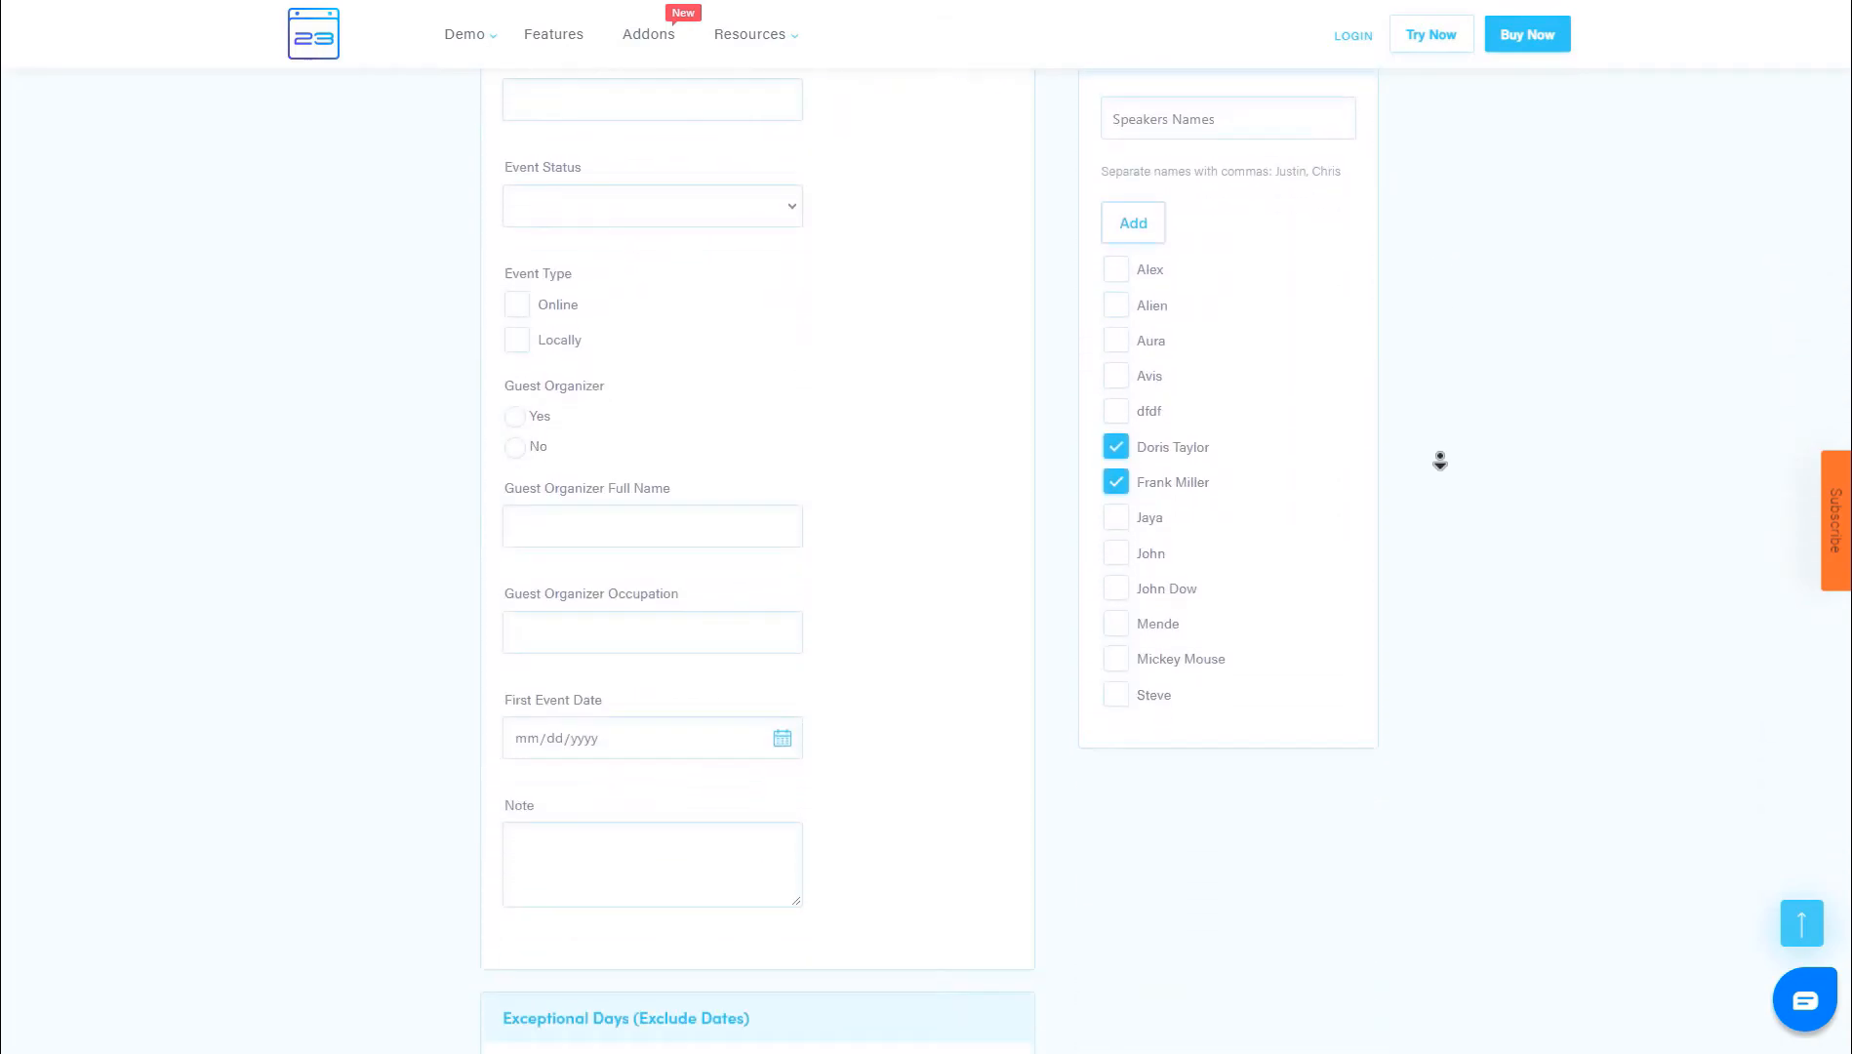
{"action": "scroll", "scroll_direction": "down", "scroll_amount": 3}
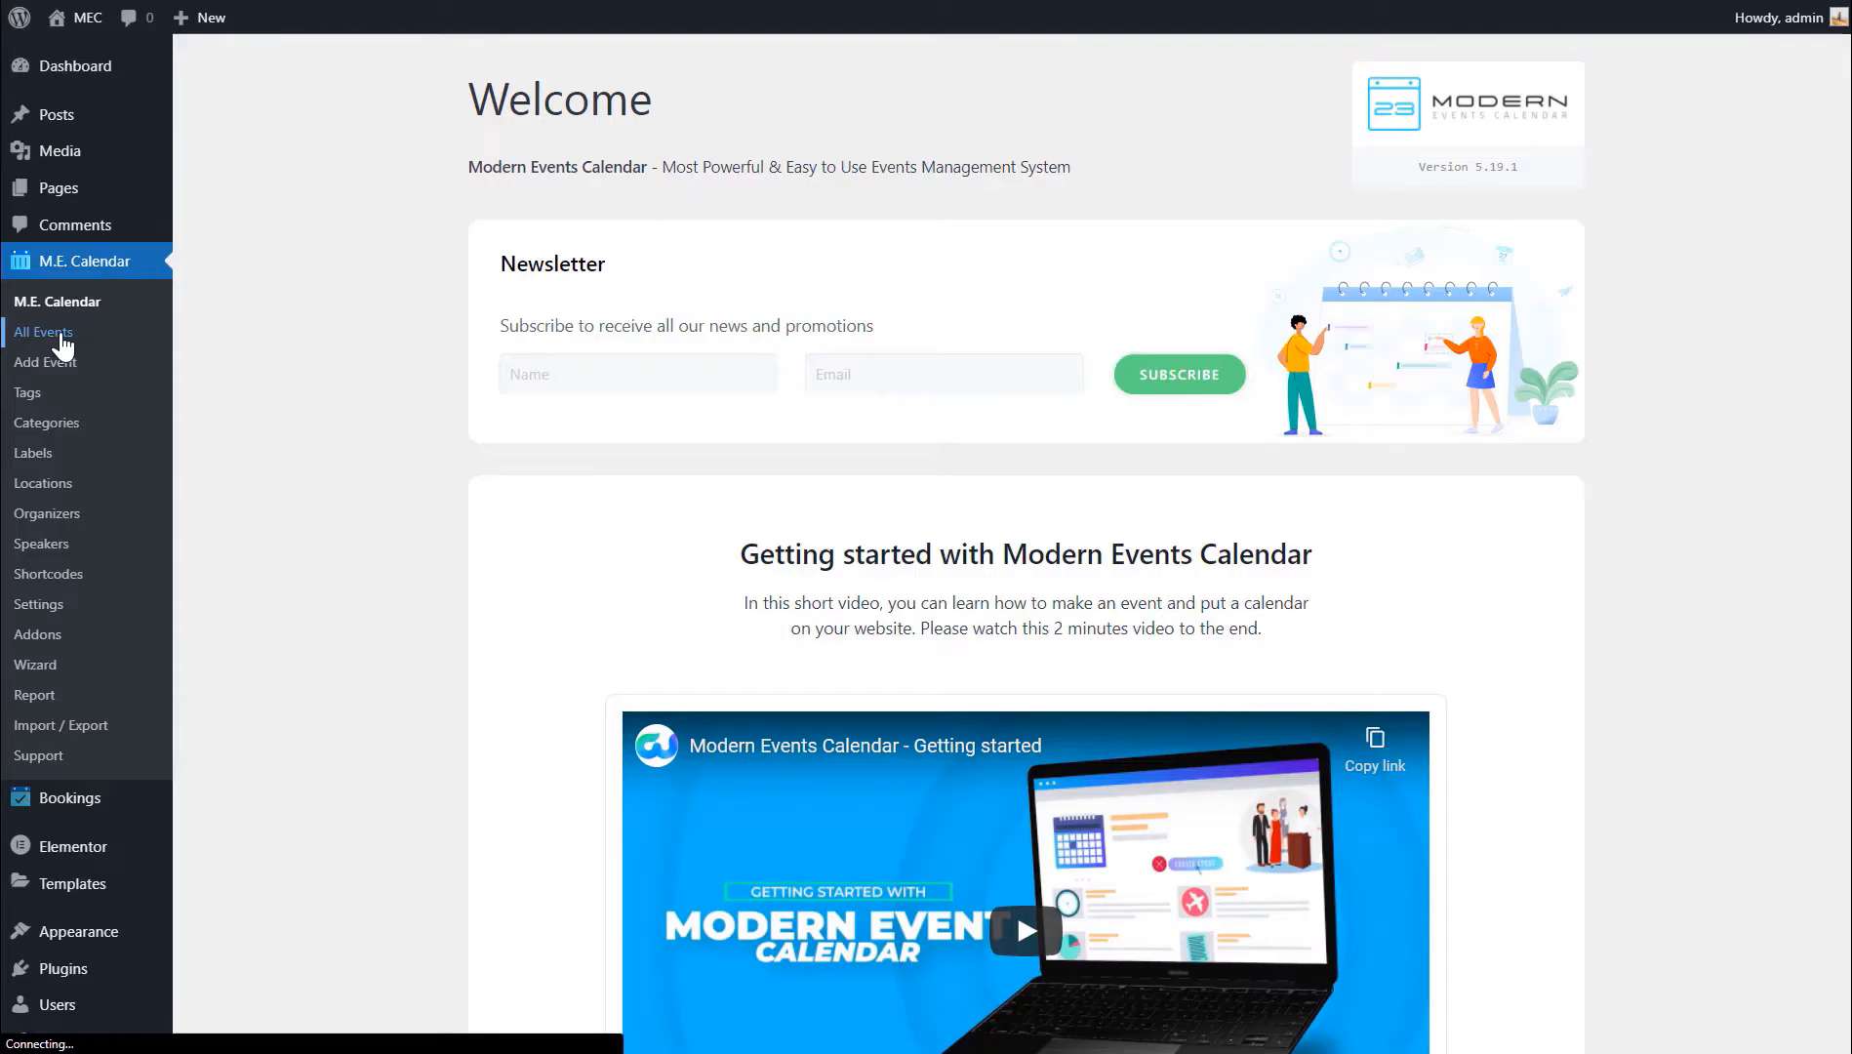
- Browse All Events, then pick EventON as the third-party import source
{"action": "left_click", "coordinate": [42, 332]}
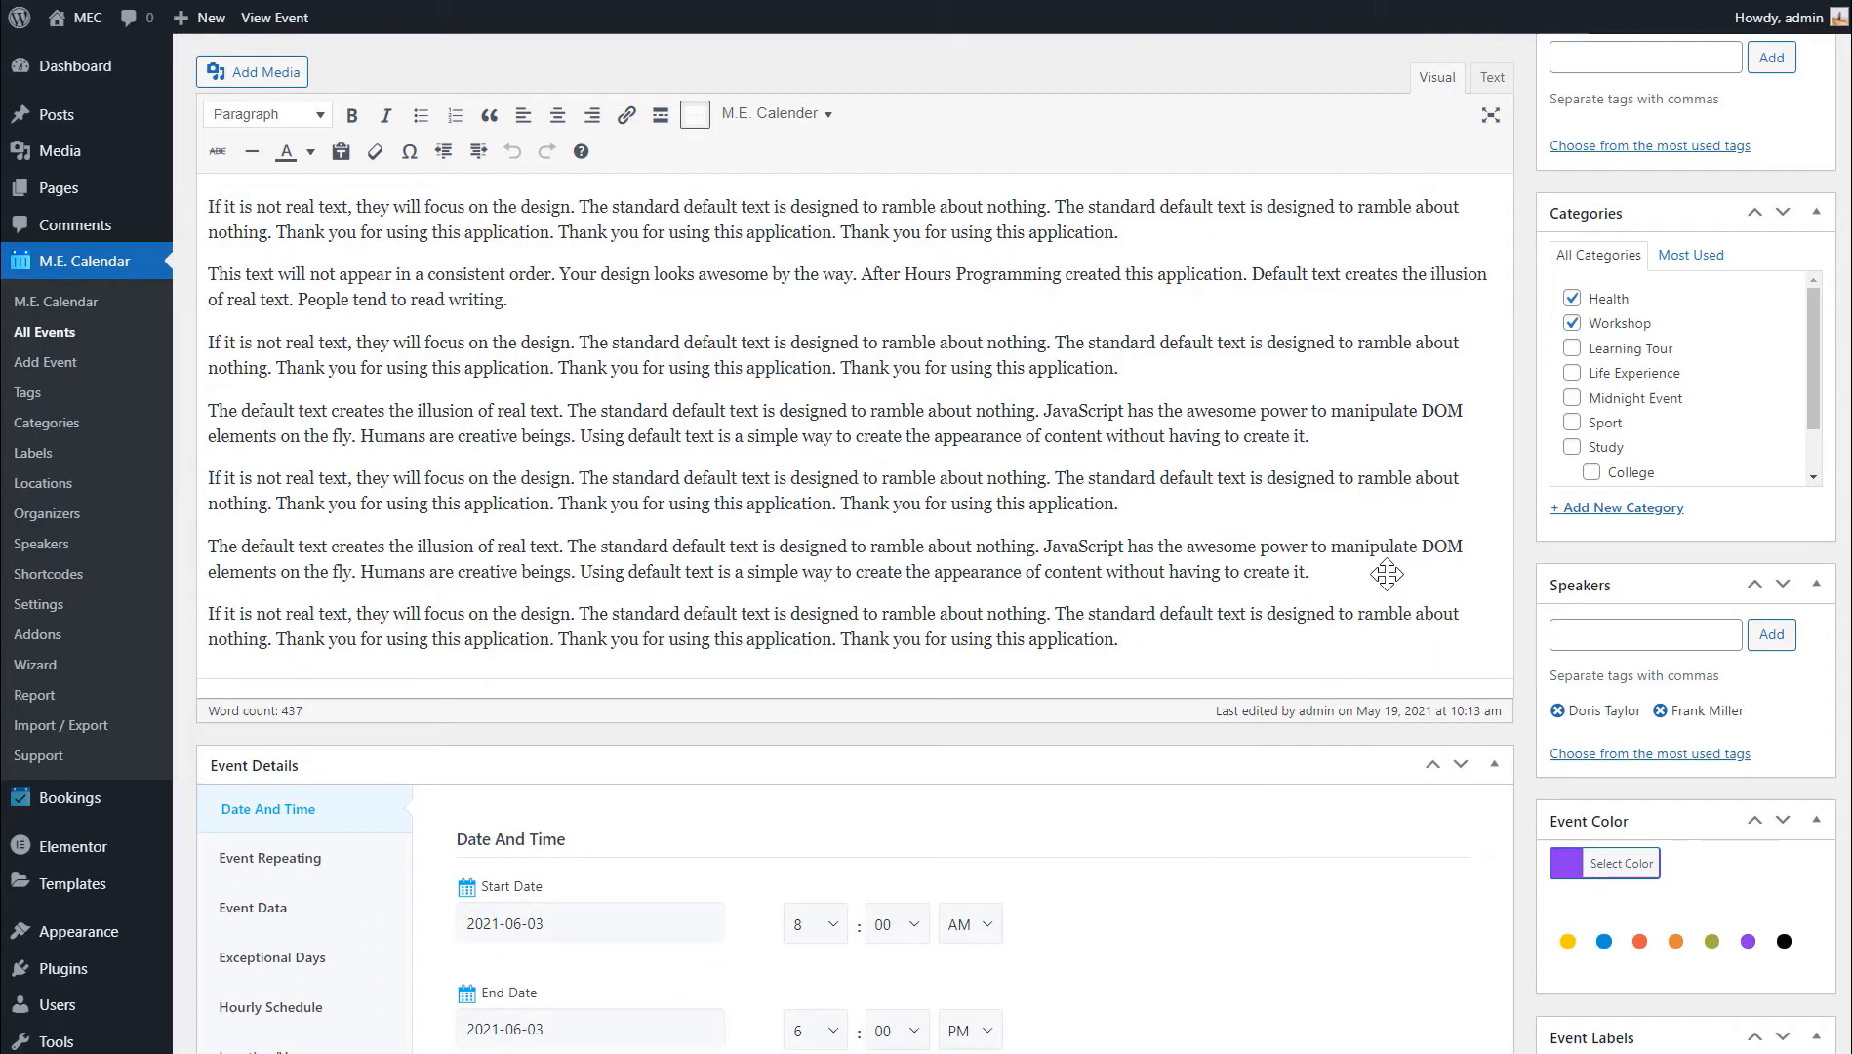
{"action": "left_click", "coordinate": [275, 17]}
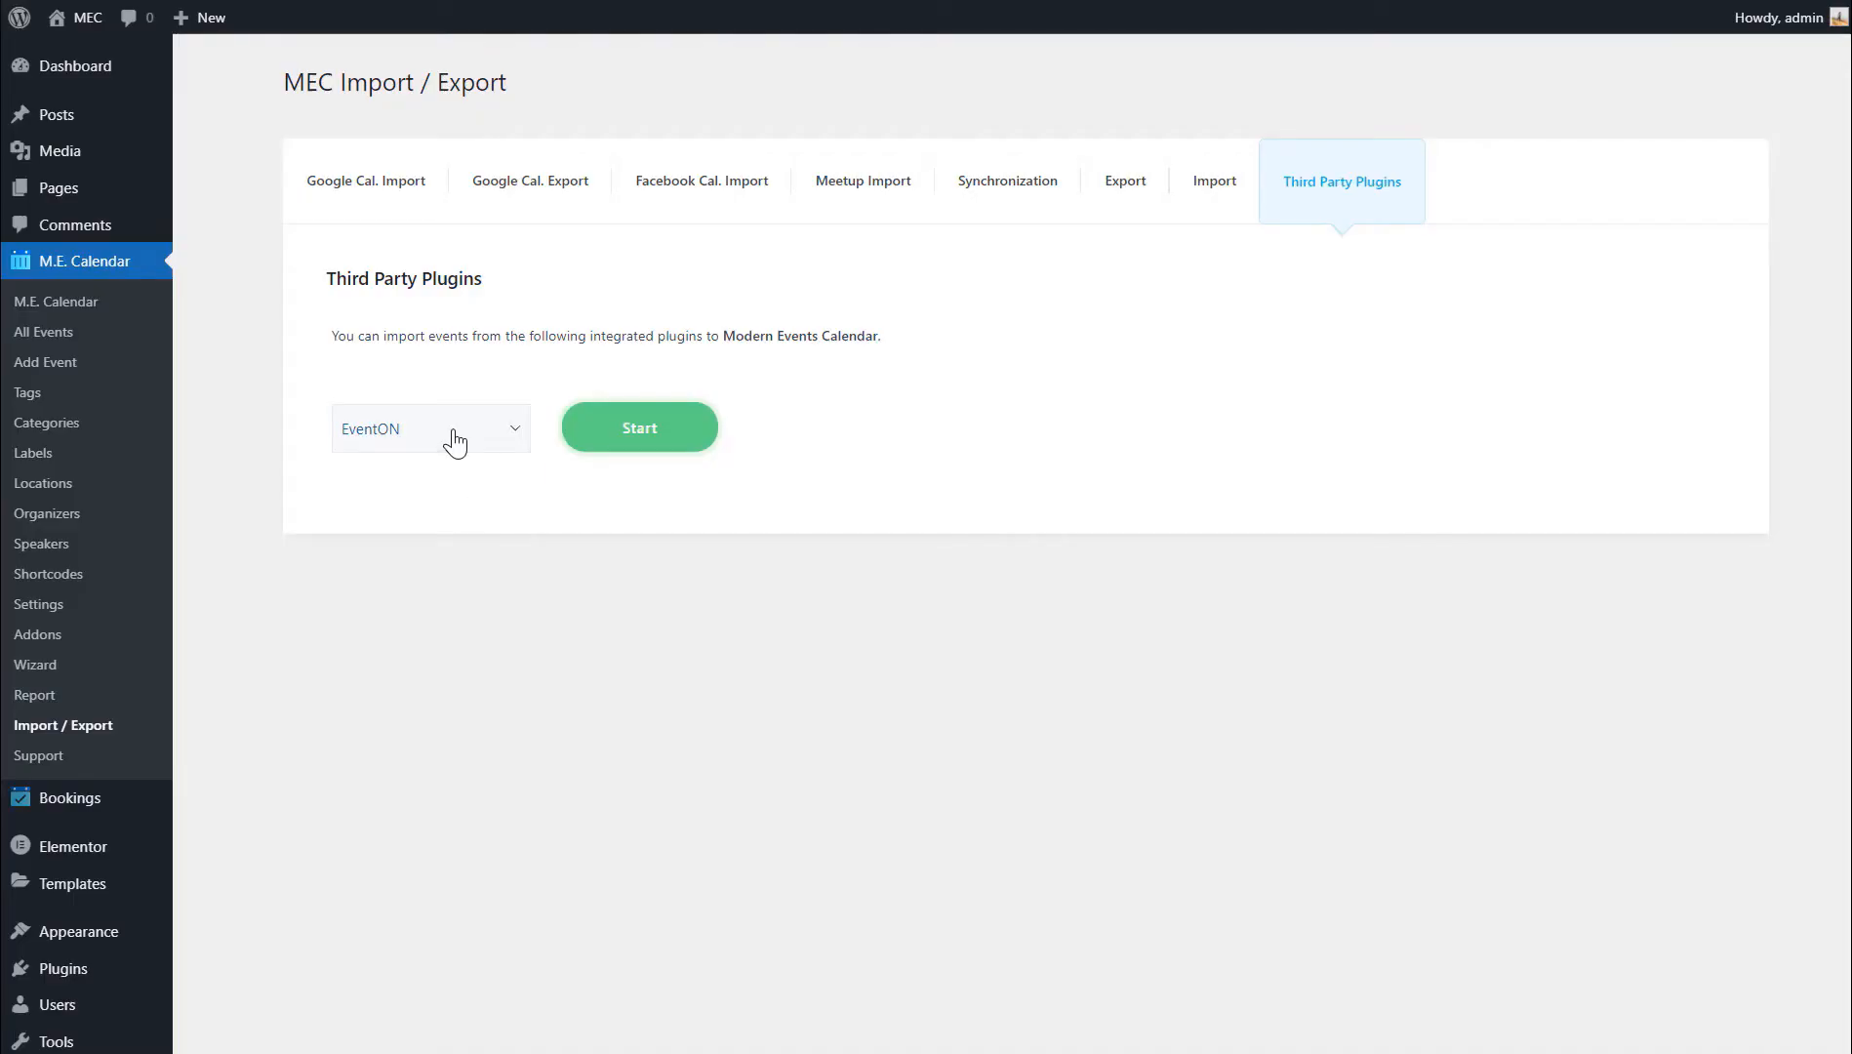
{"action": "left_click", "coordinate": [430, 427]}
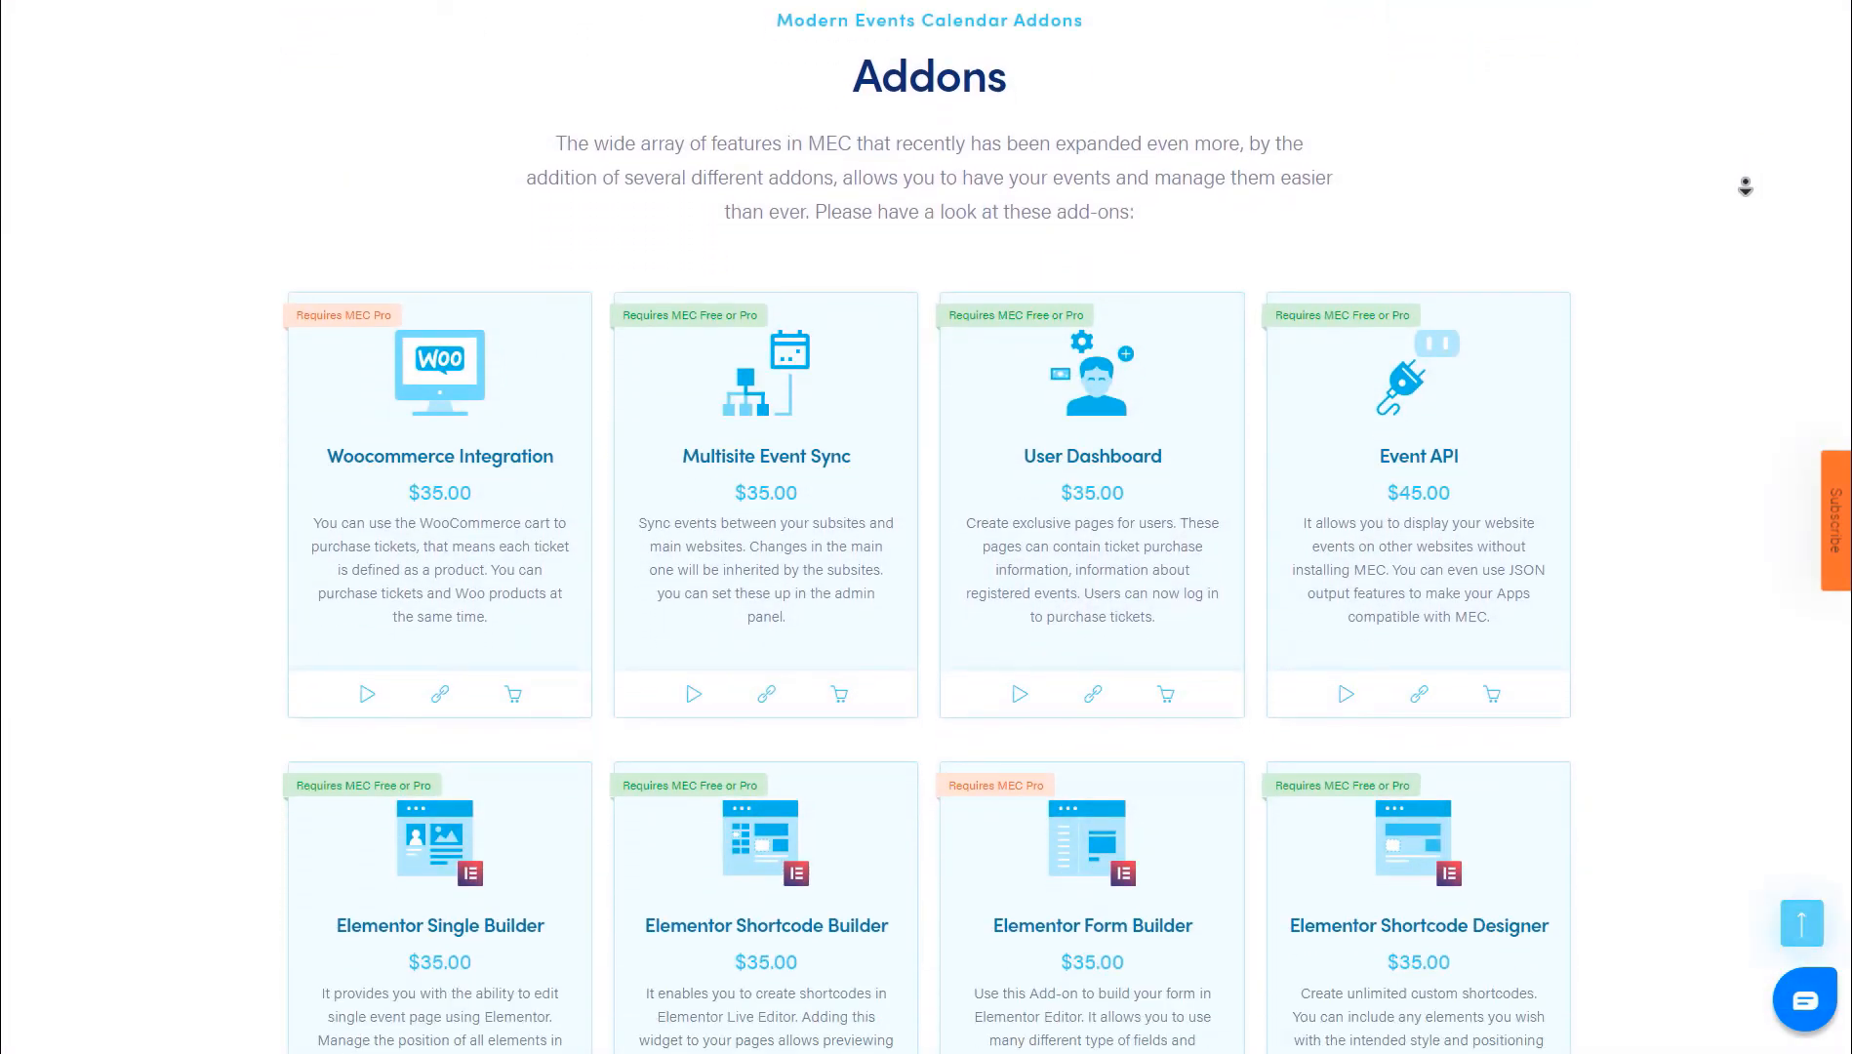
- Scroll through the Addons page and the Display and Booking Features sections
{"action": "scroll", "scroll_direction": "down", "scroll_amount": 3}
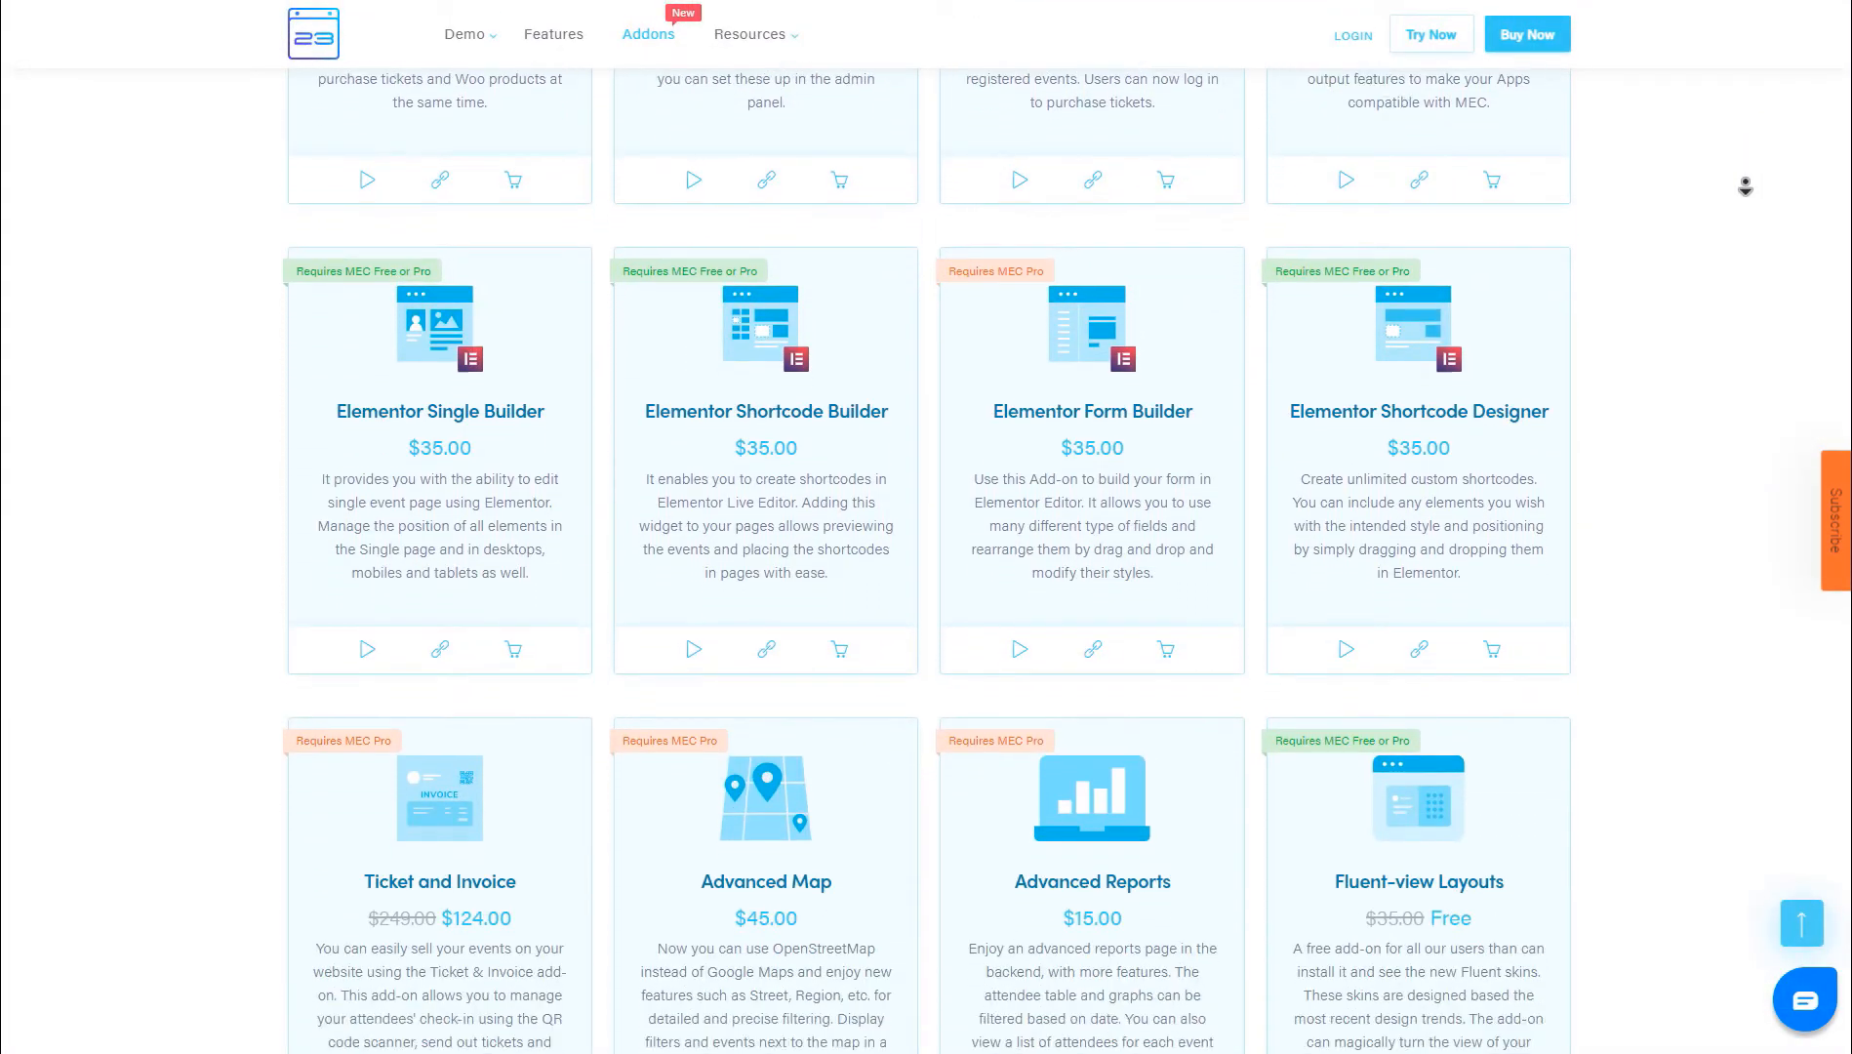
{"action": "scroll", "scroll_direction": "down", "scroll_amount": 3}
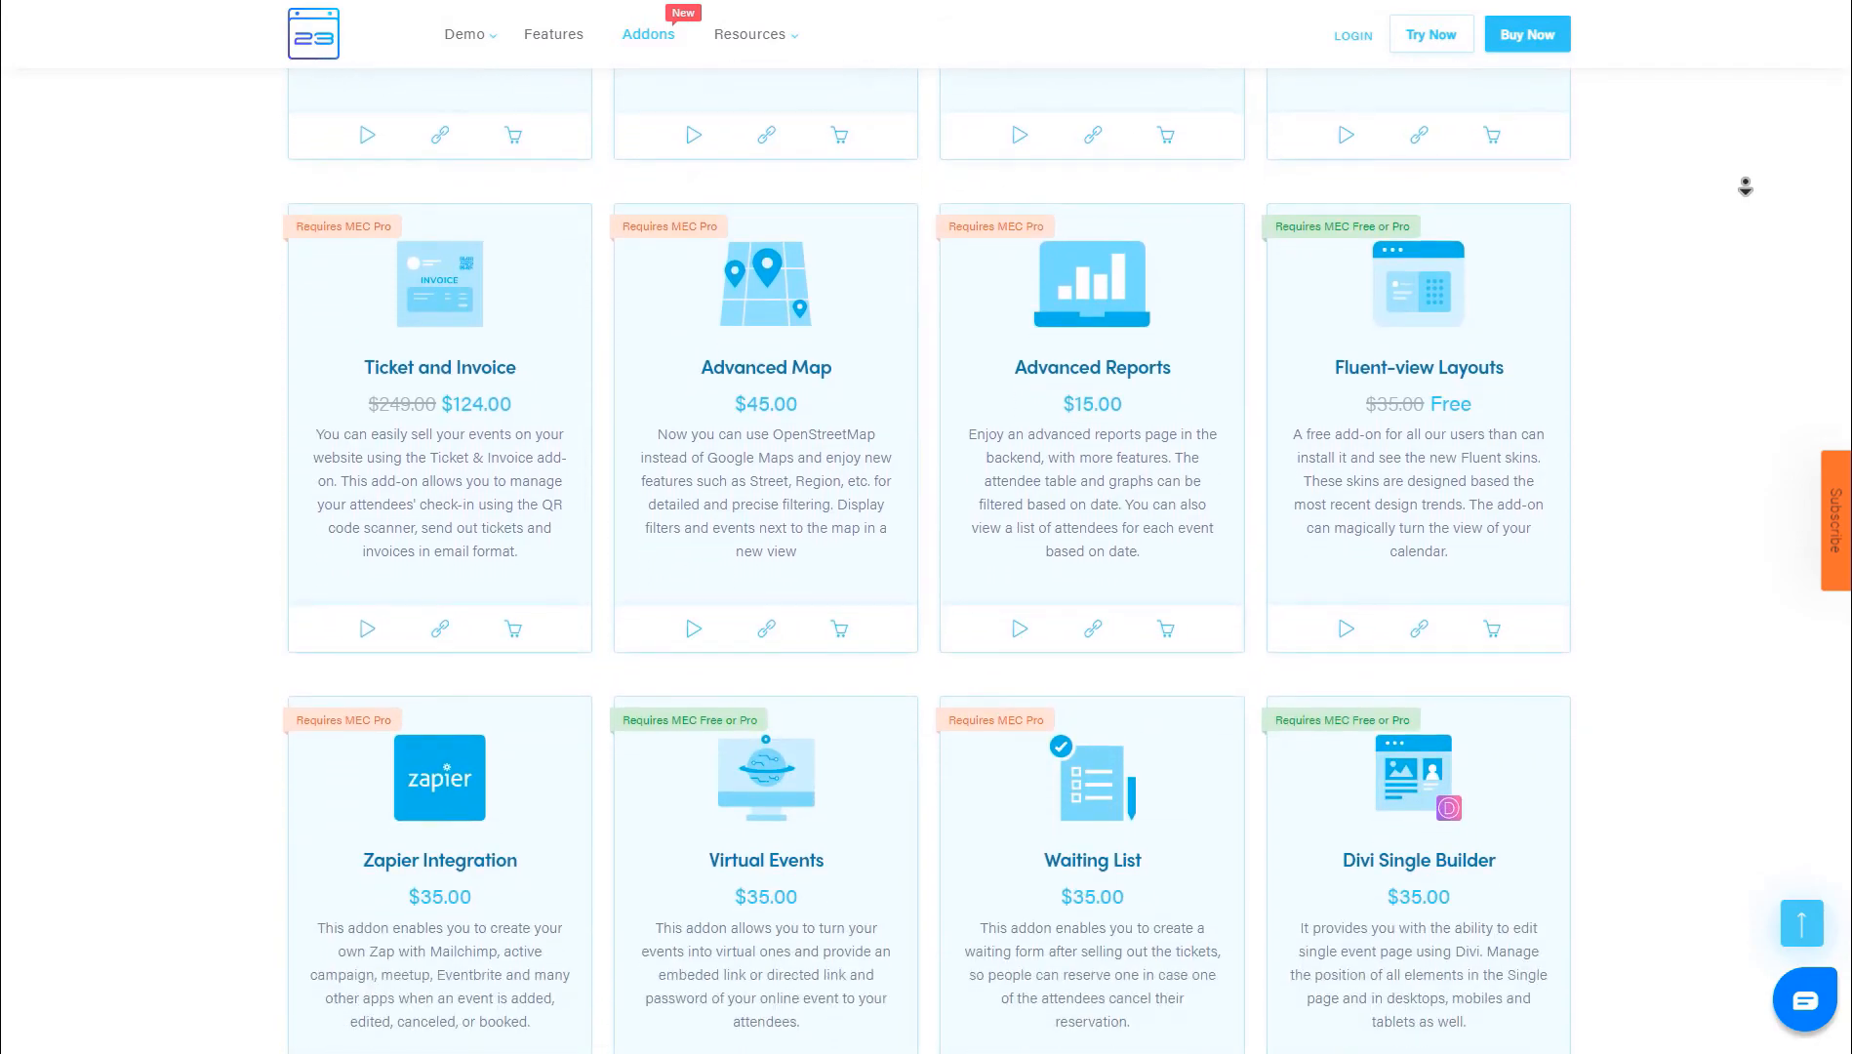
{"action": "scroll", "scroll_direction": "down", "scroll_amount": 3}
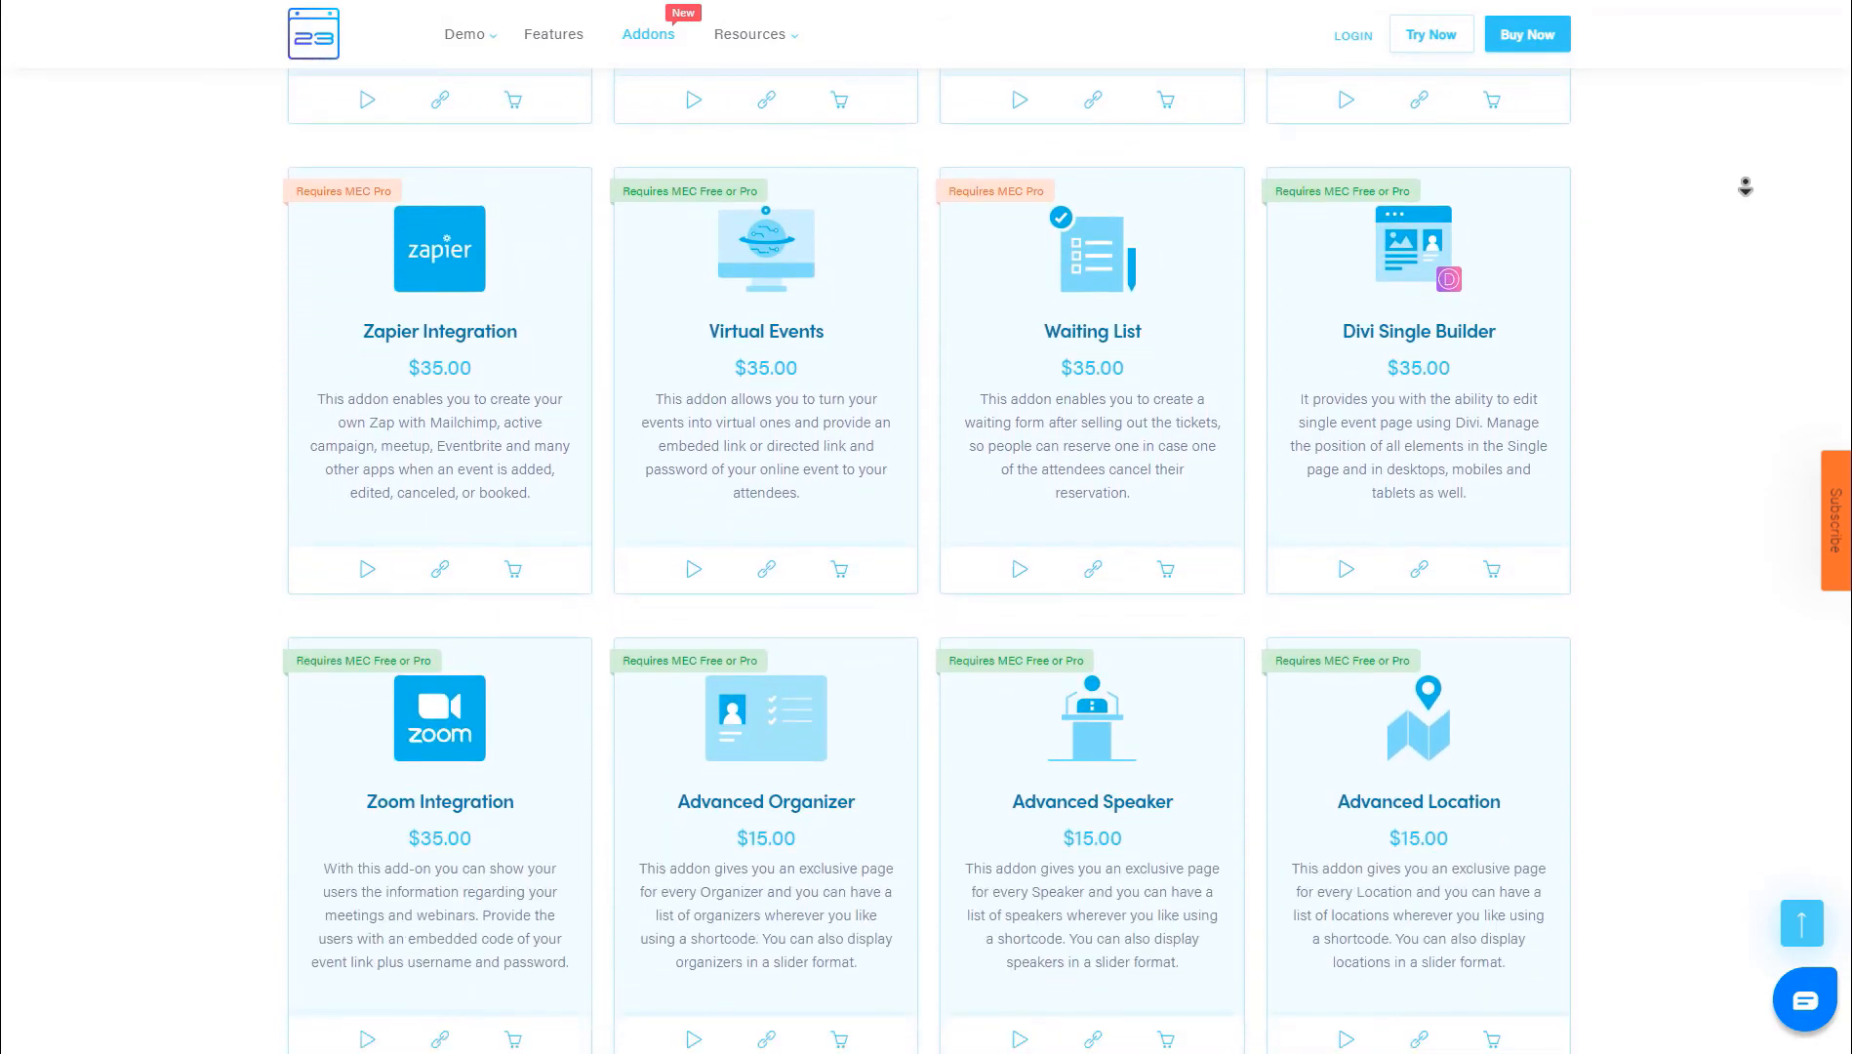
{"action": "scroll", "scroll_direction": "down", "scroll_amount": 3}
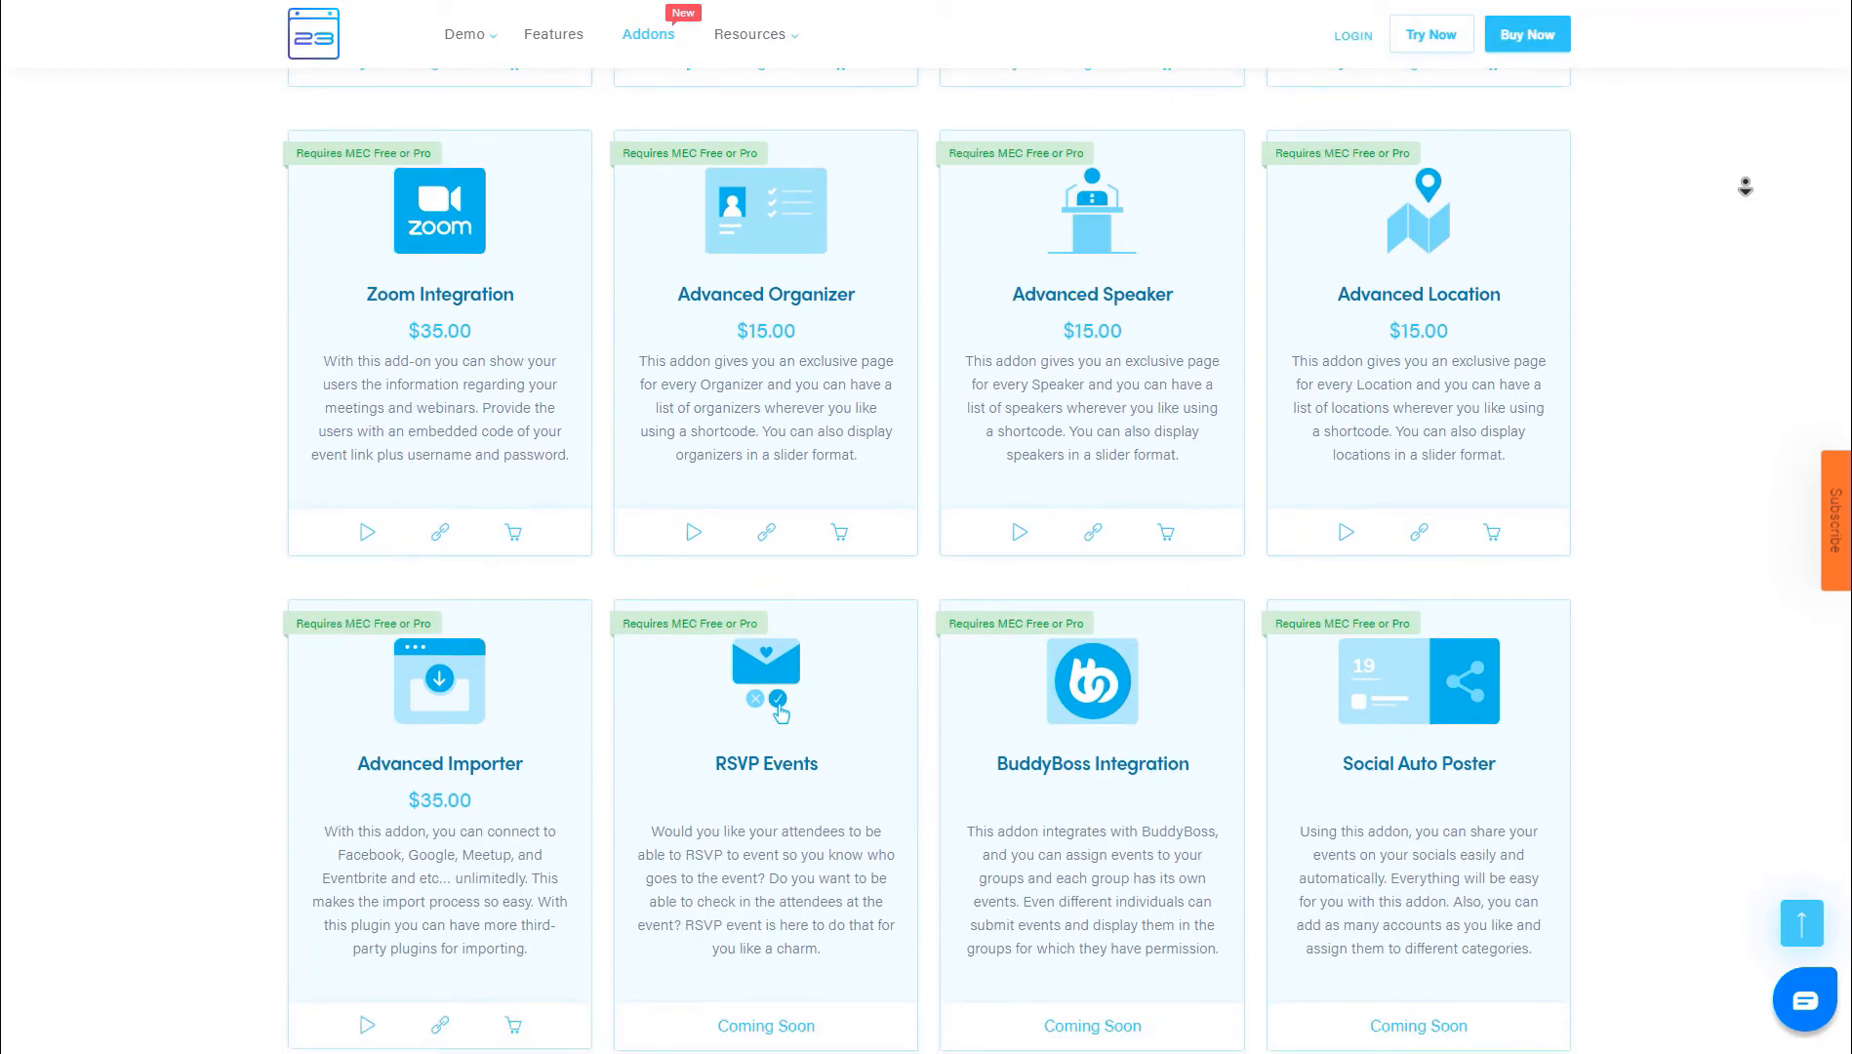
{"action": "scroll", "scroll_direction": "down", "scroll_amount": 3}
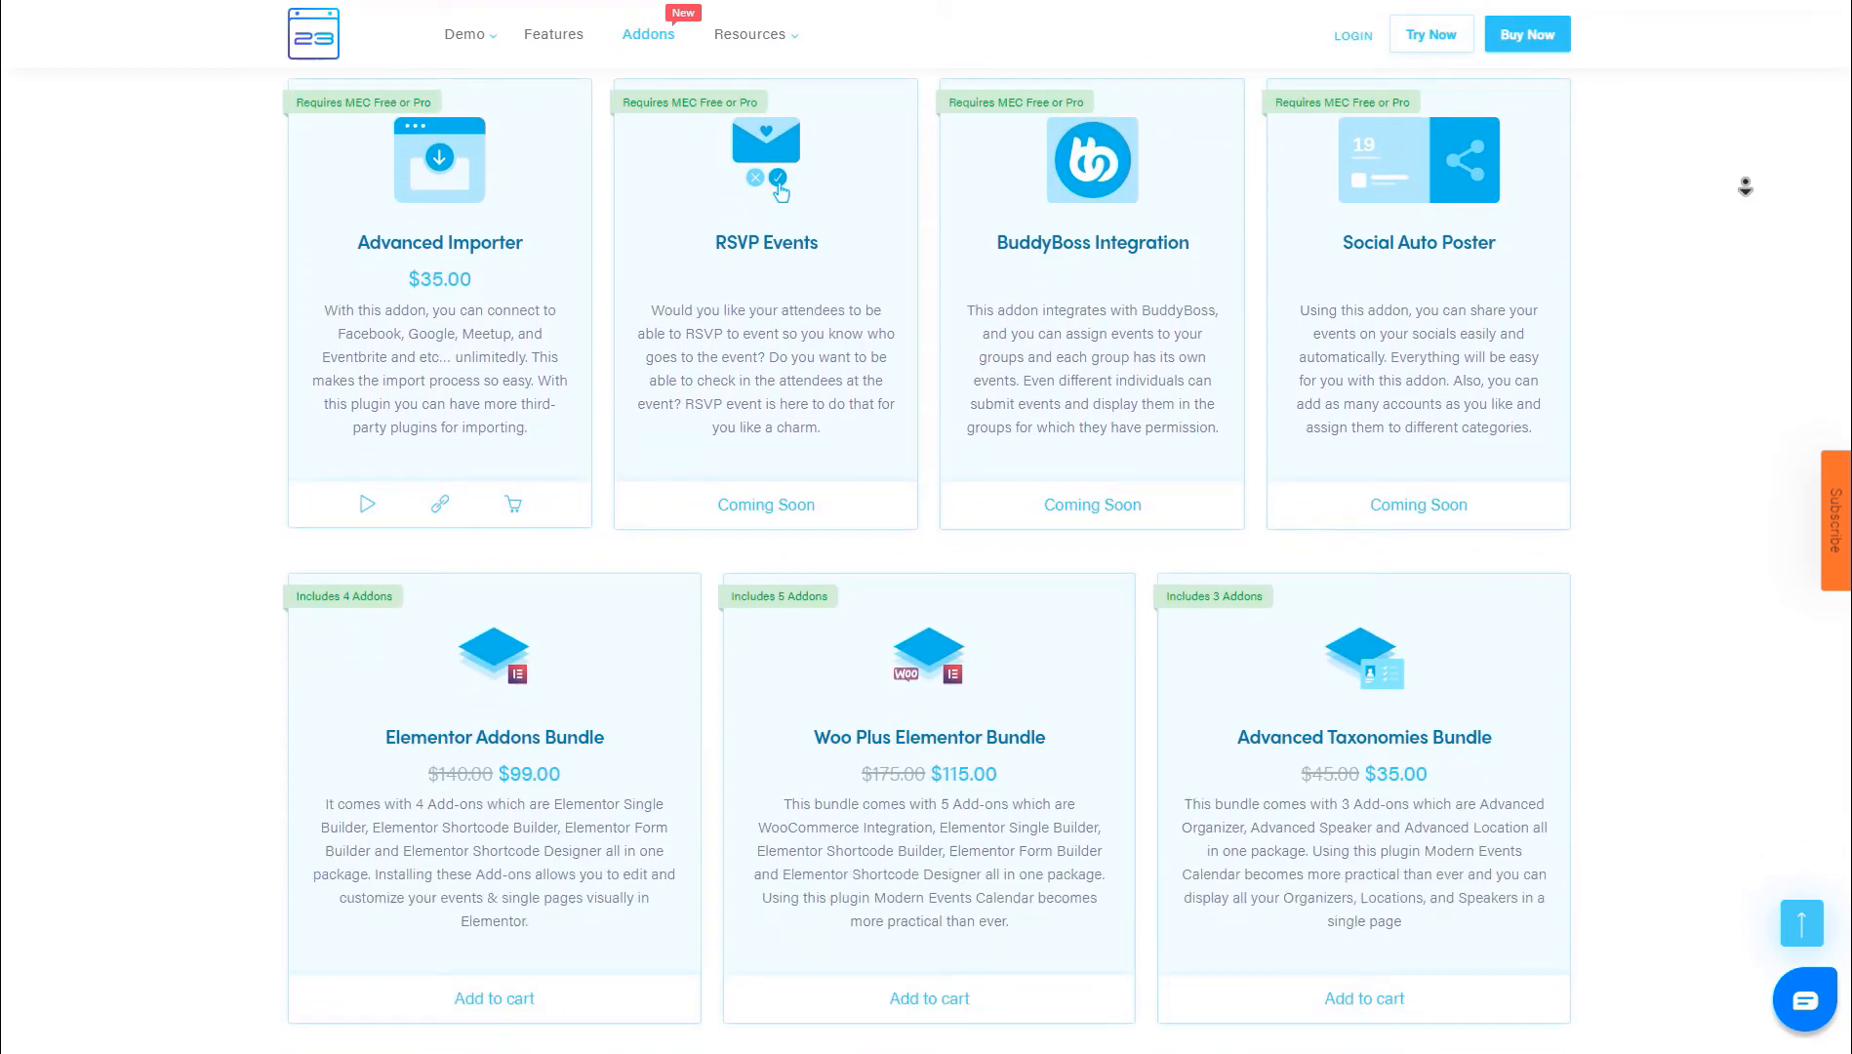
{"action": "scroll", "scroll_direction": "down", "scroll_amount": 3}
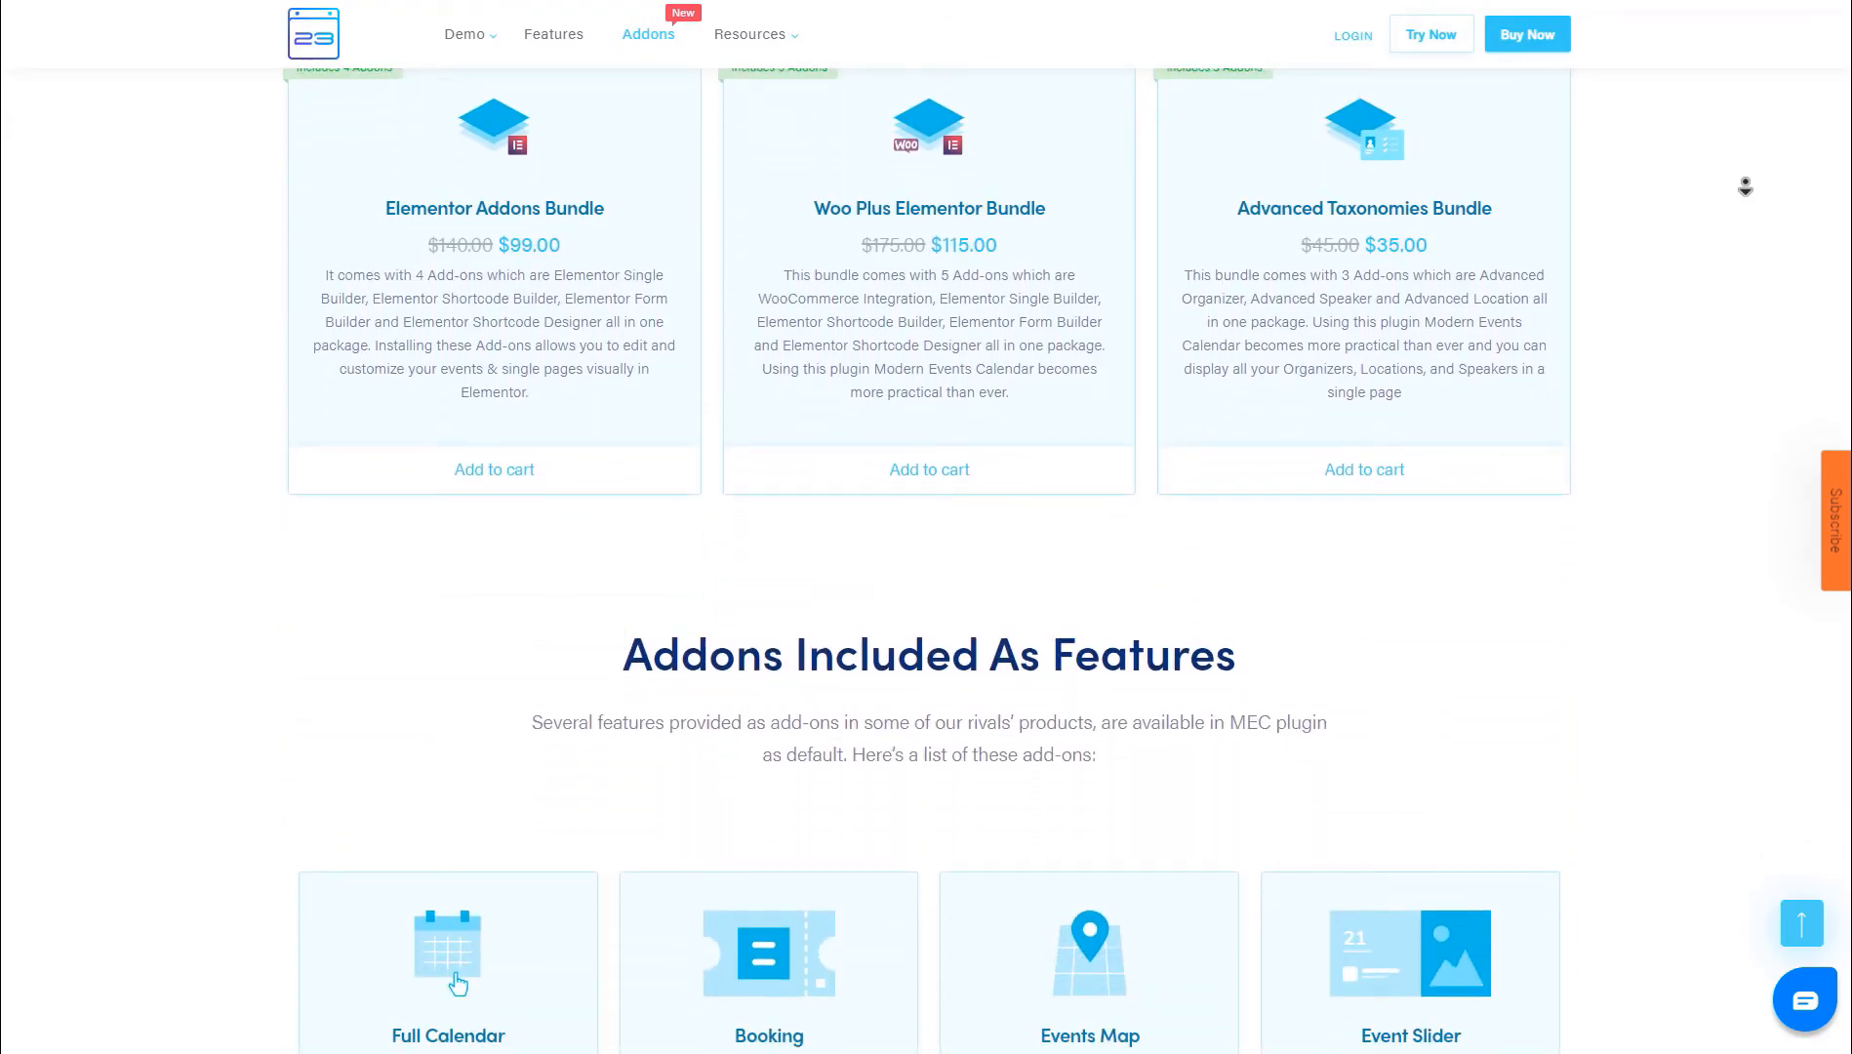
{"action": "scroll", "scroll_direction": "down", "scroll_amount": 3}
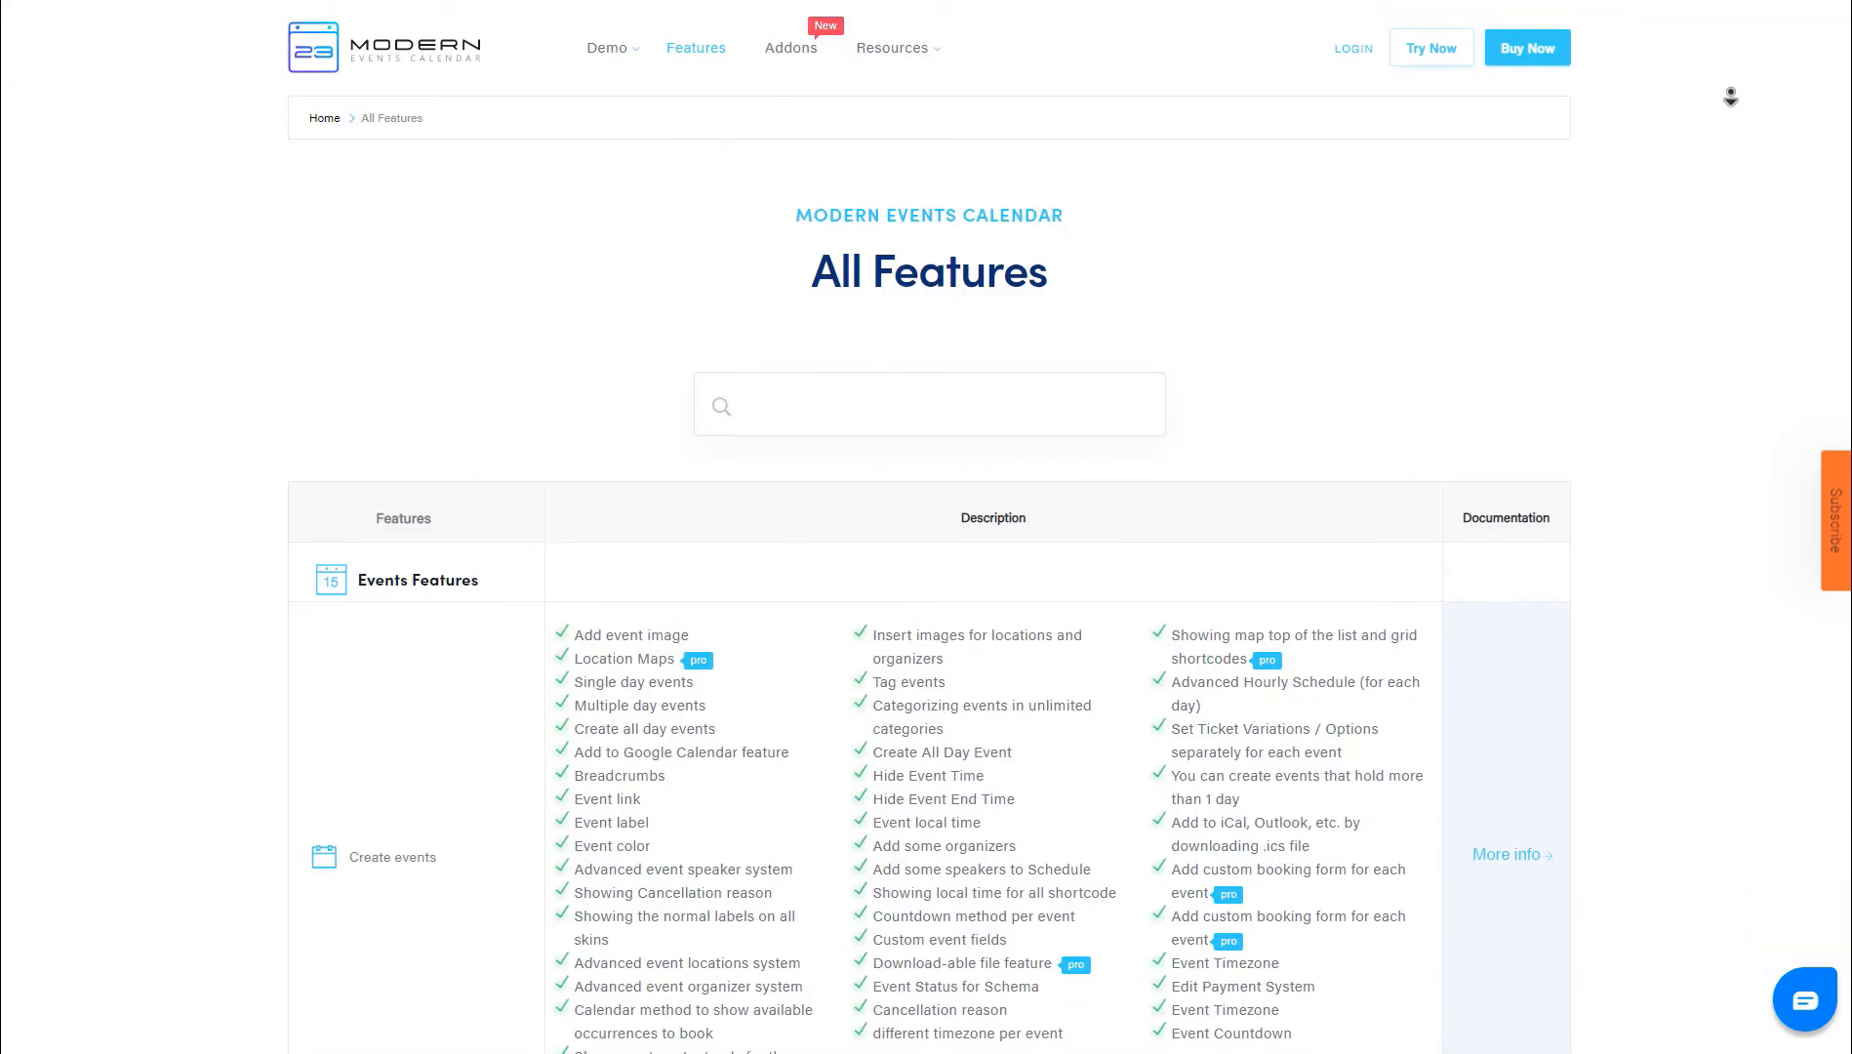
{"action": "scroll", "scroll_direction": "down", "scroll_amount": 3}
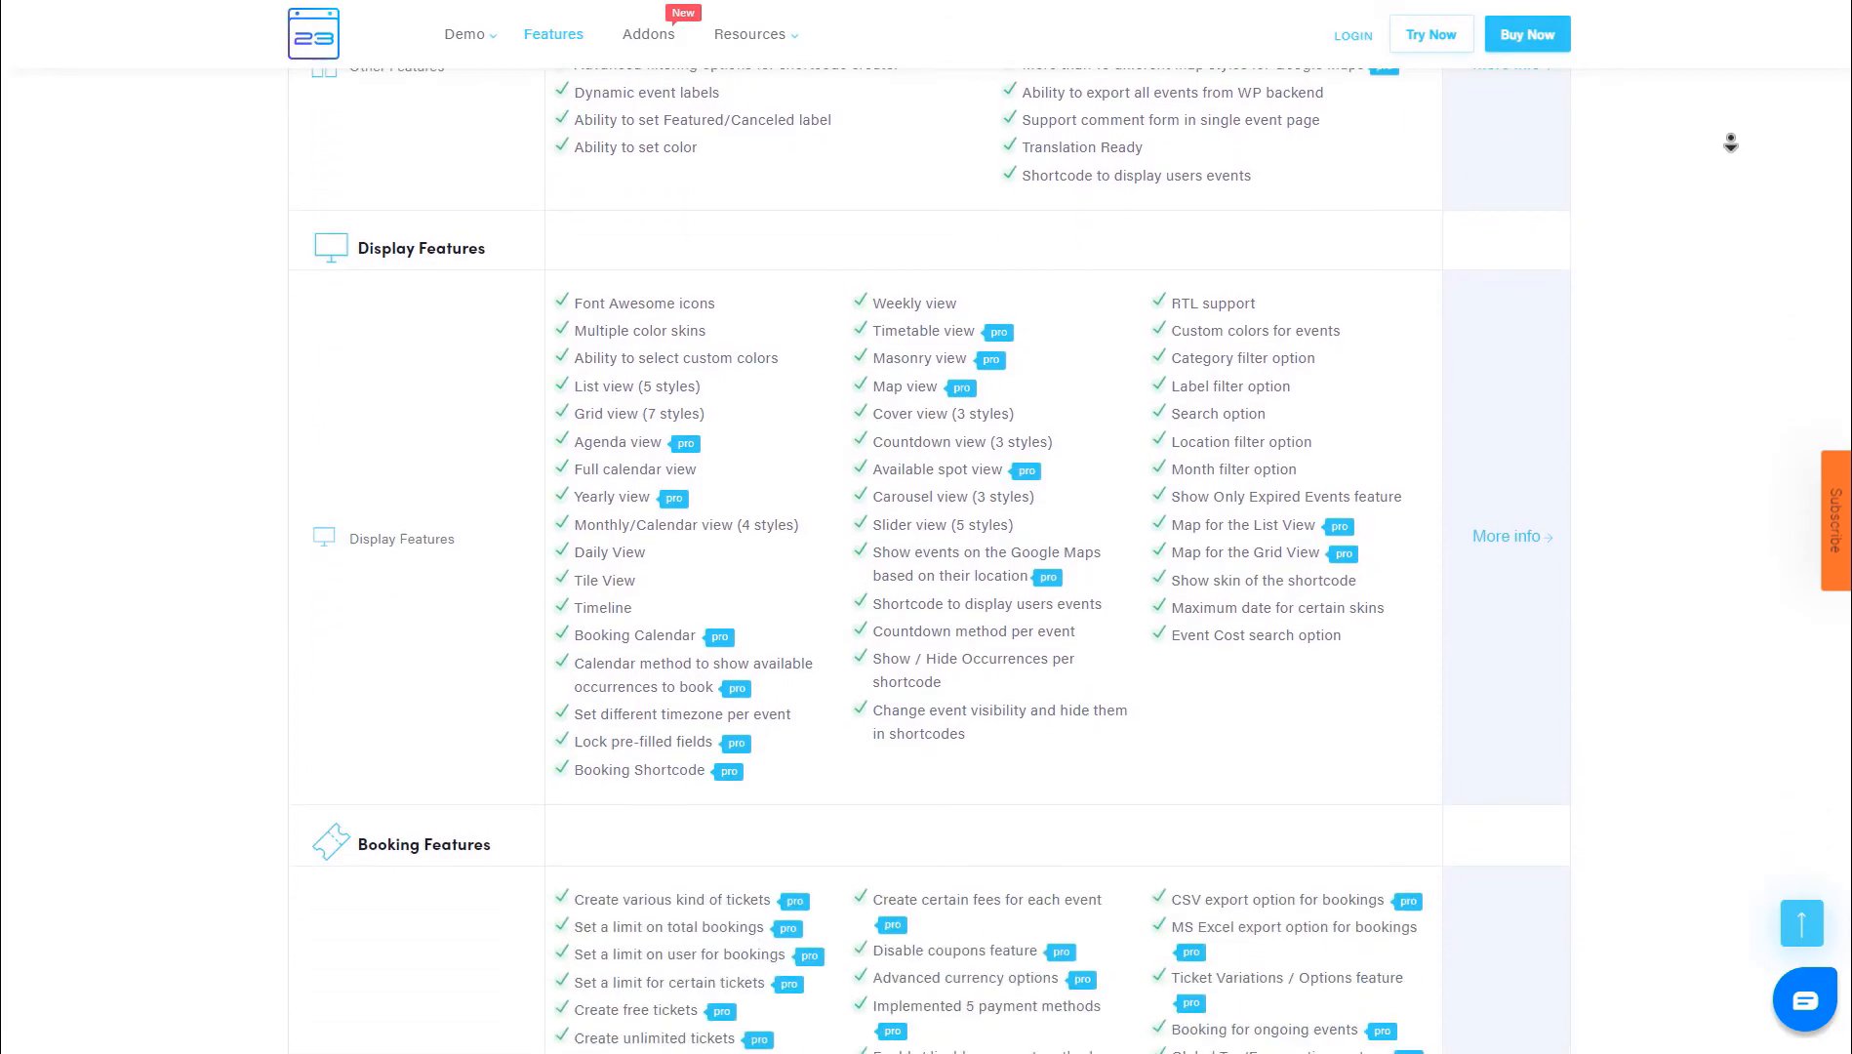